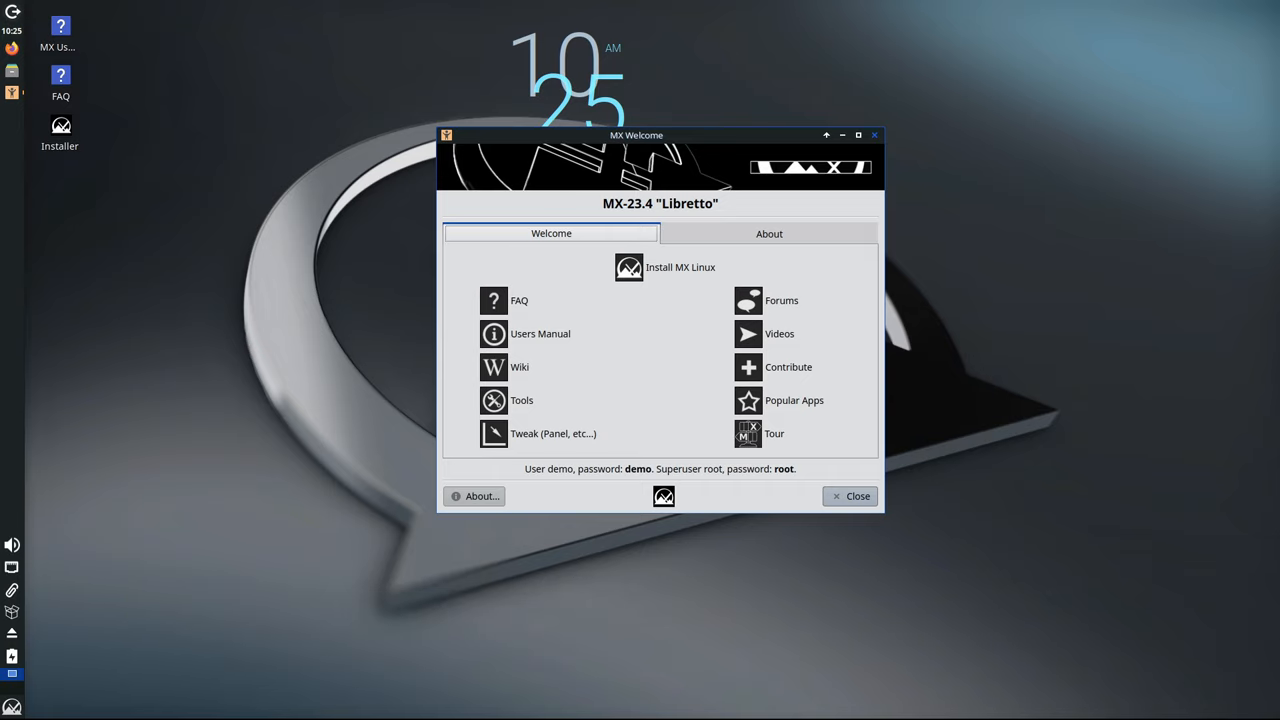
- View Thunar's About details showing version 4.18.11, then close the home folder window
{"action": "left_click", "coordinate": [850, 496]}
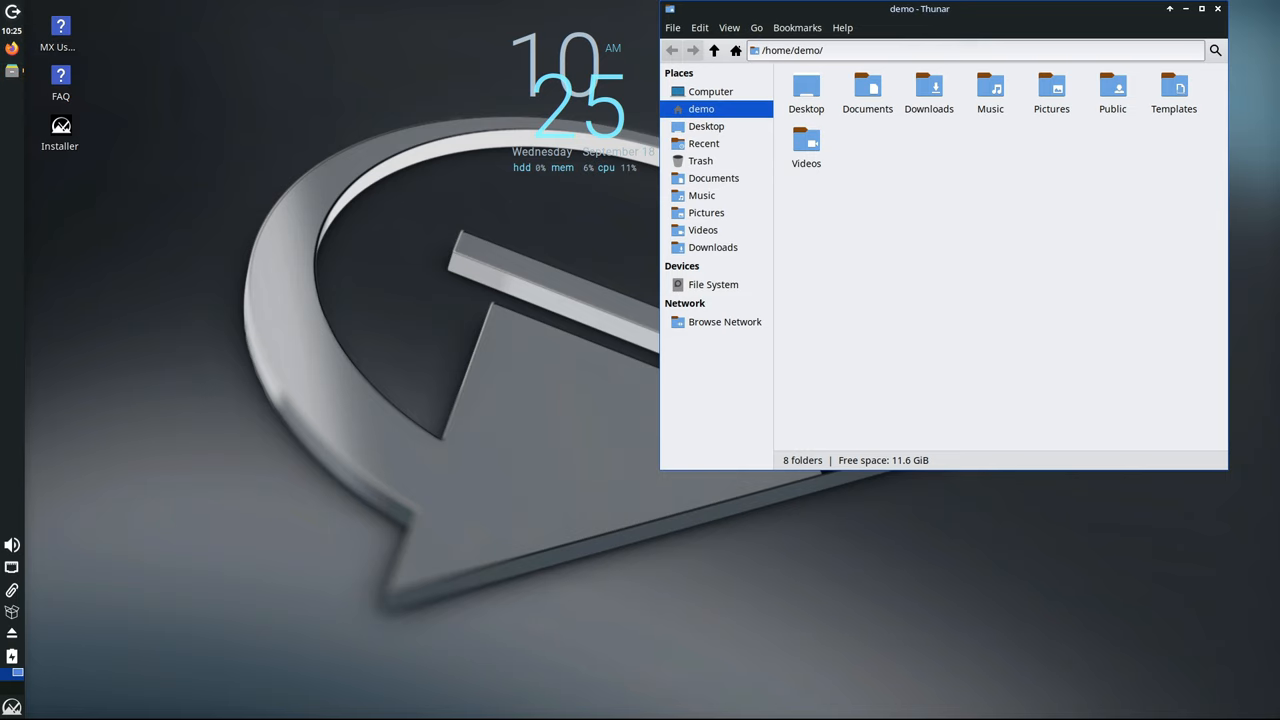
{"action": "left_click", "coordinate": [466, 108]}
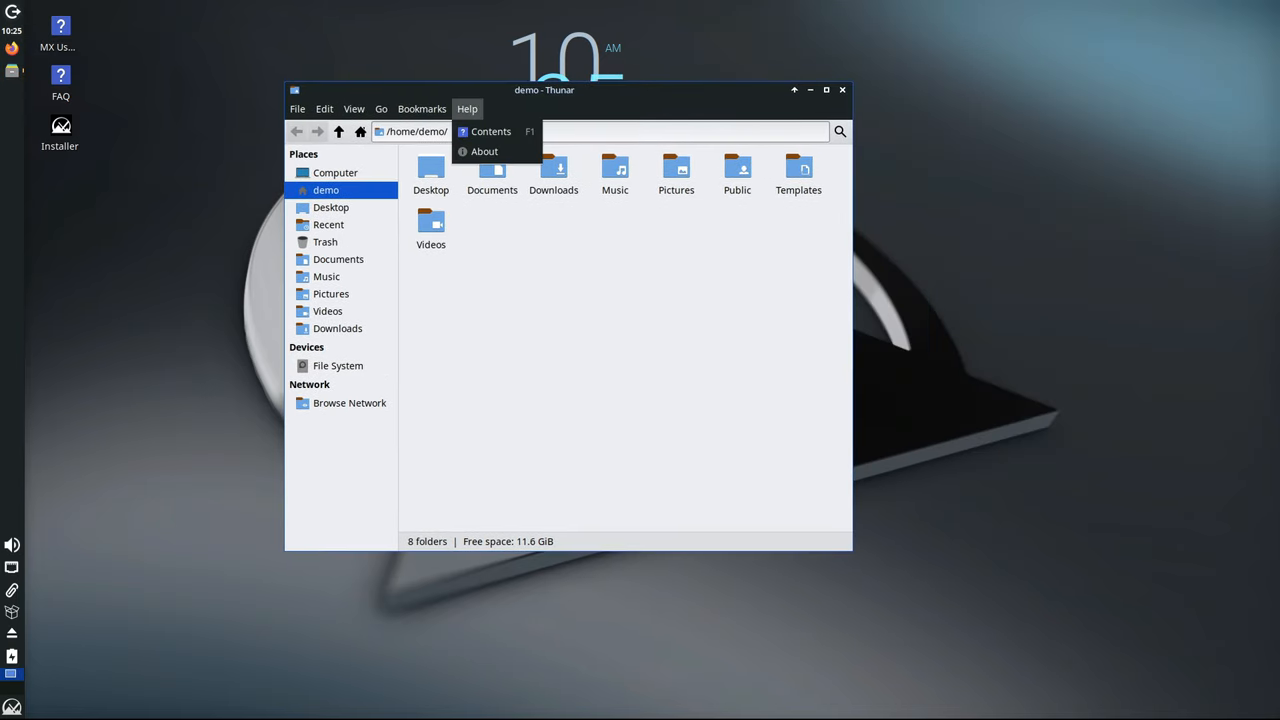
{"action": "left_click", "coordinate": [484, 152]}
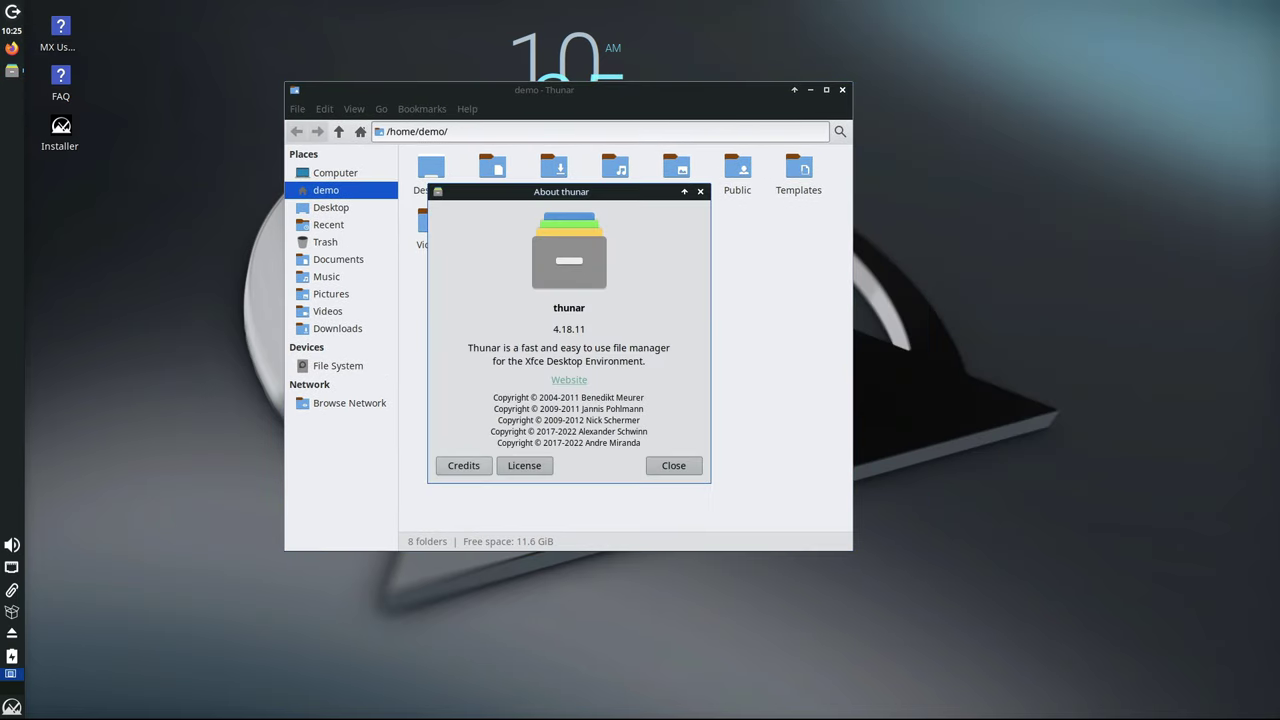
{"action": "double_click", "coordinate": [568, 328]}
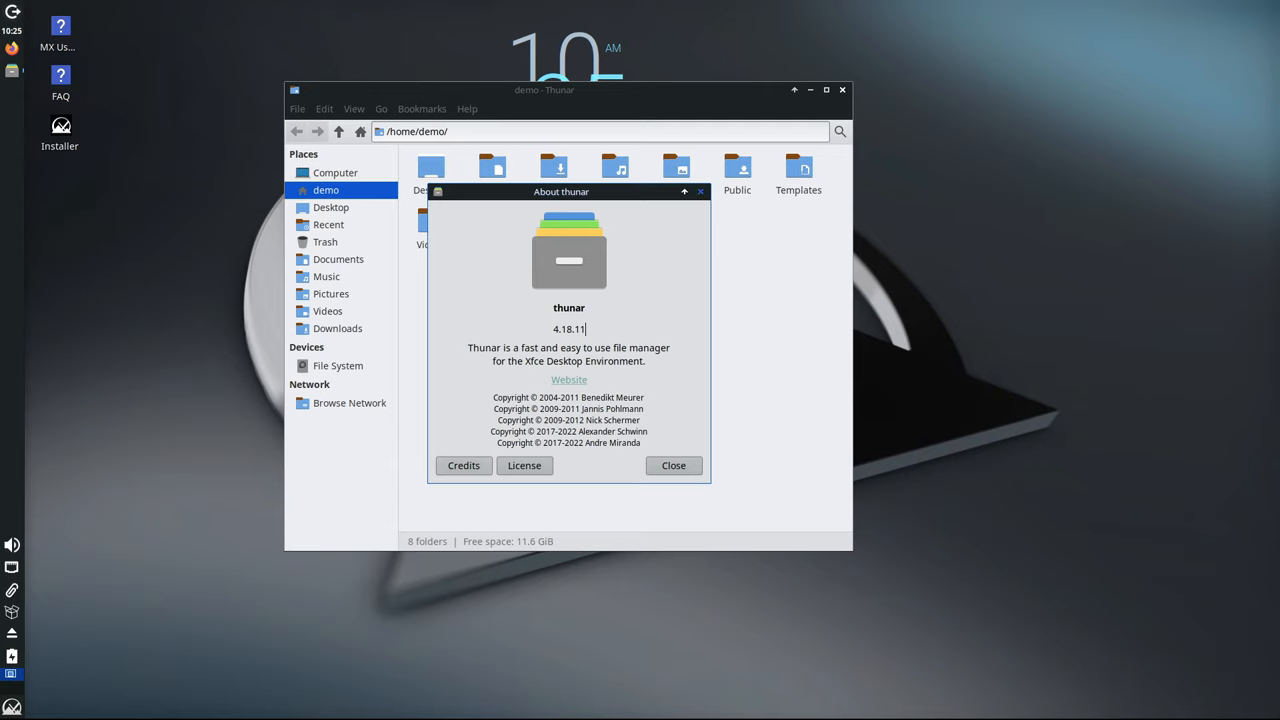
{"action": "left_click", "coordinate": [672, 464]}
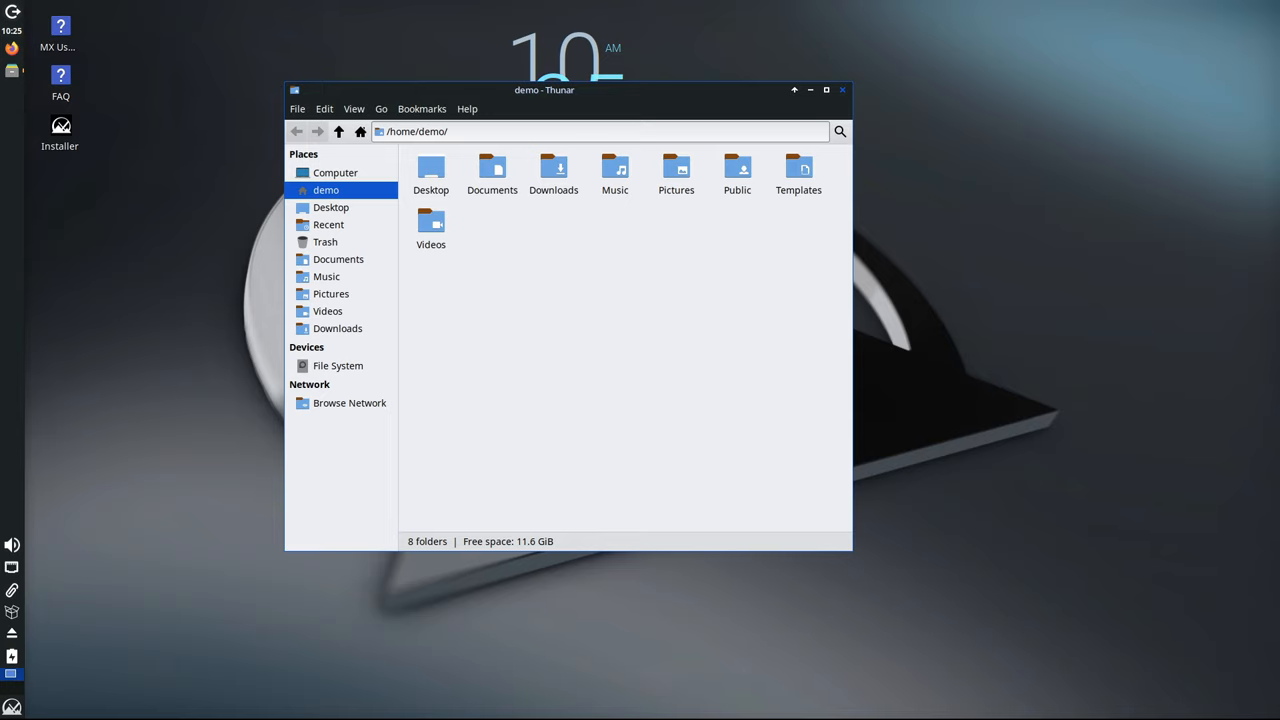
{"action": "left_click", "coordinate": [840, 92]}
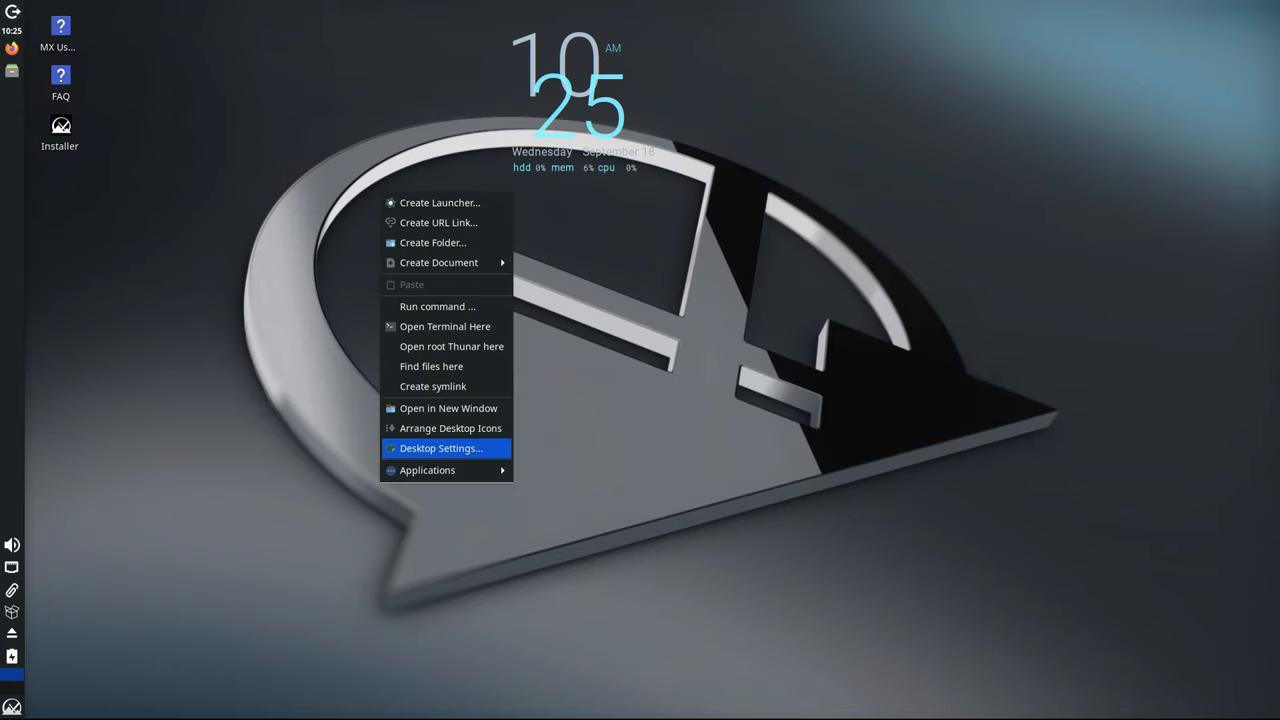
{"action": "left_click", "coordinate": [438, 448]}
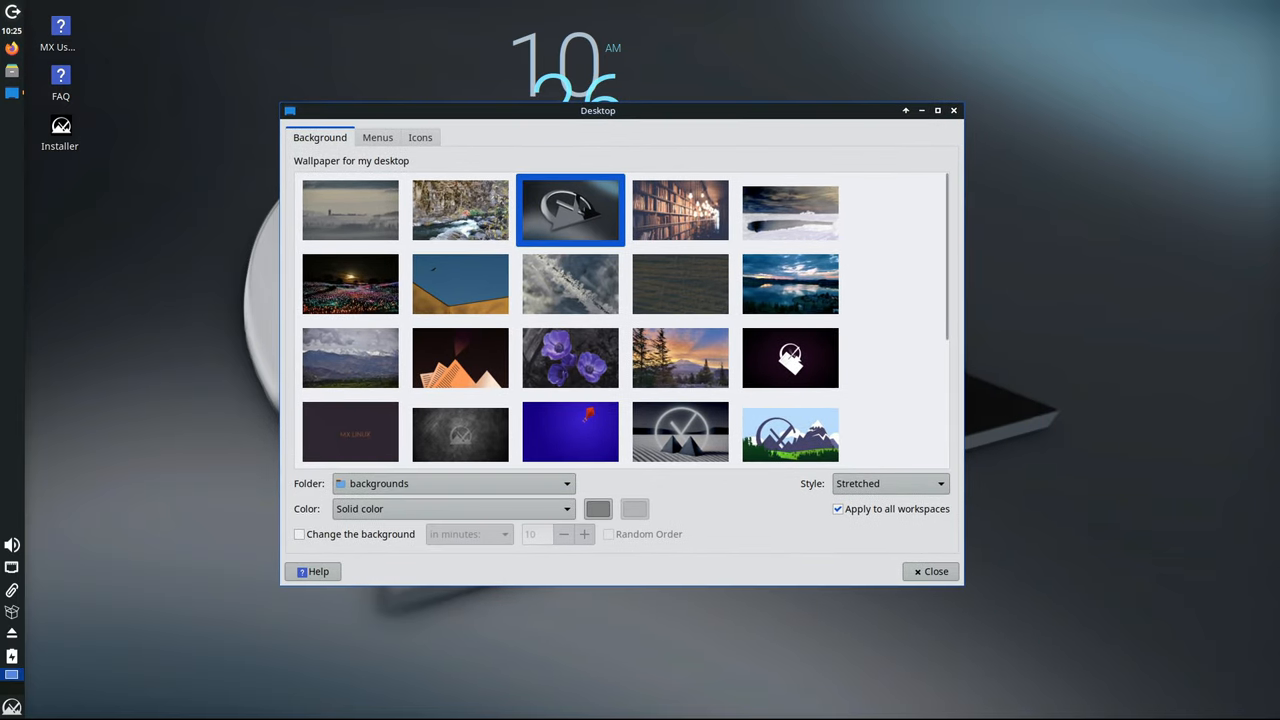
{"action": "scroll", "scroll_direction": "down", "scroll_amount": 3}
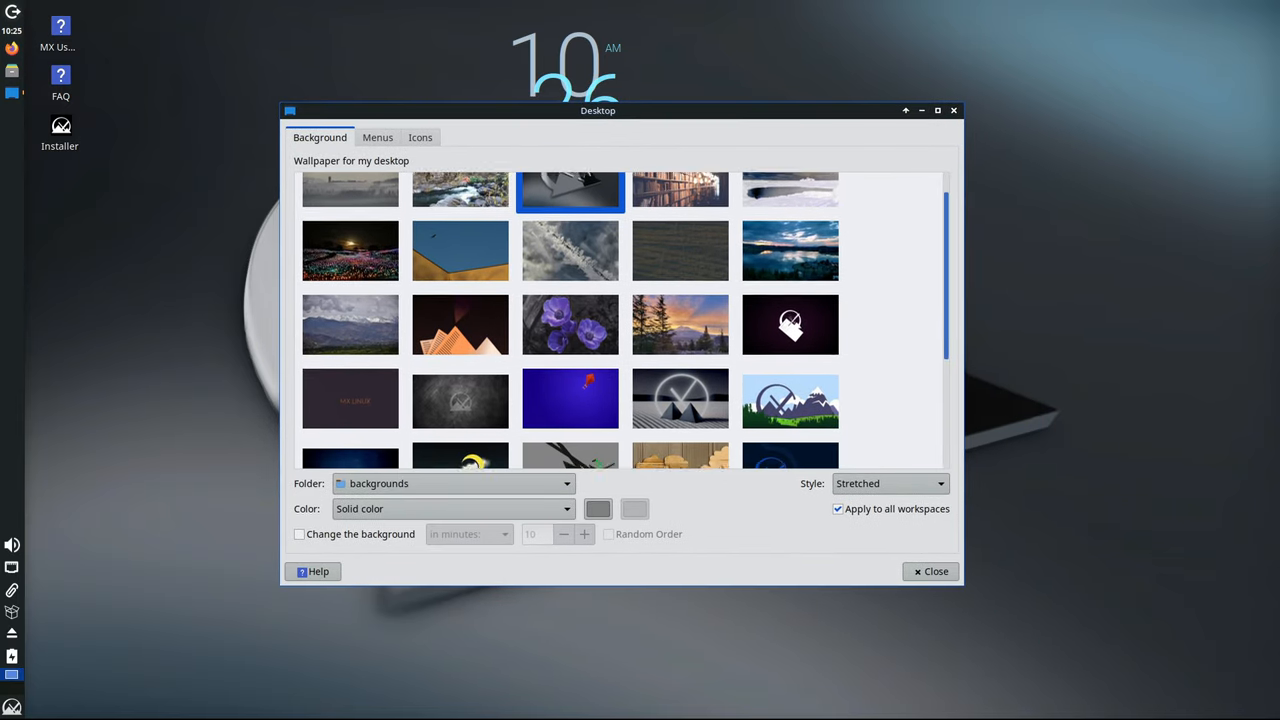
{"action": "scroll", "scroll_direction": "down", "scroll_amount": 3}
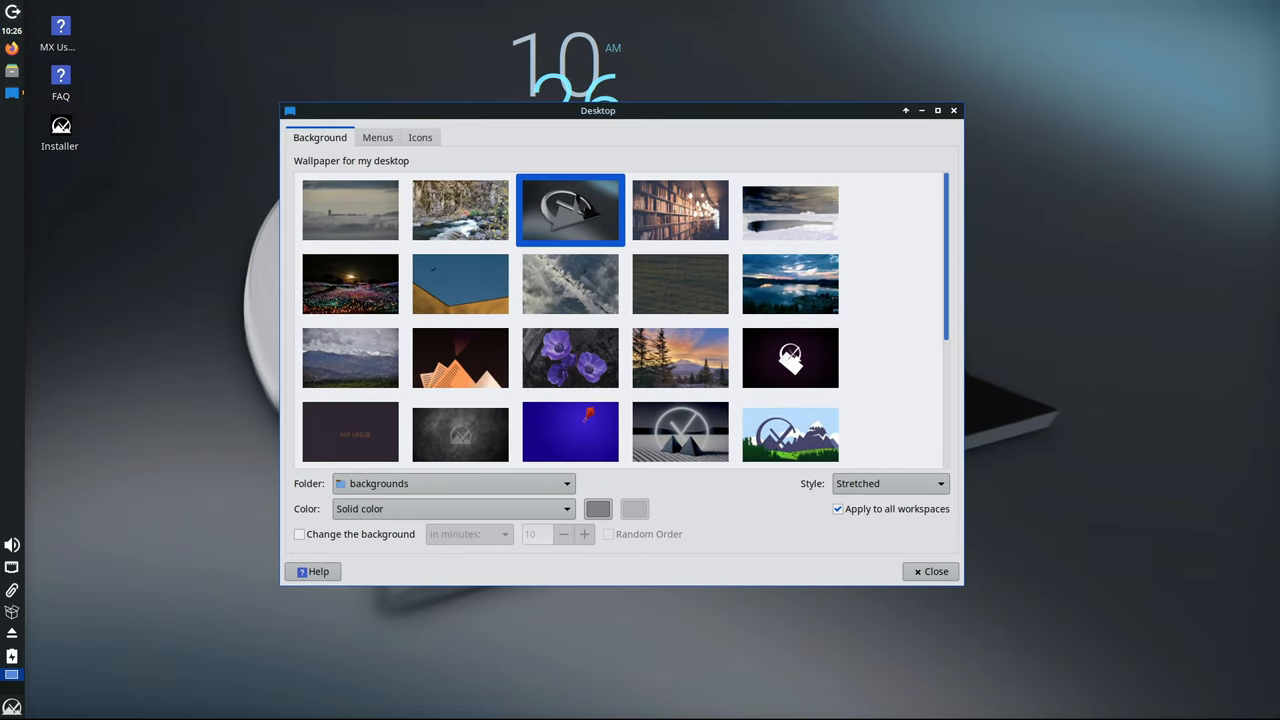
{"action": "left_click", "coordinate": [376, 136]}
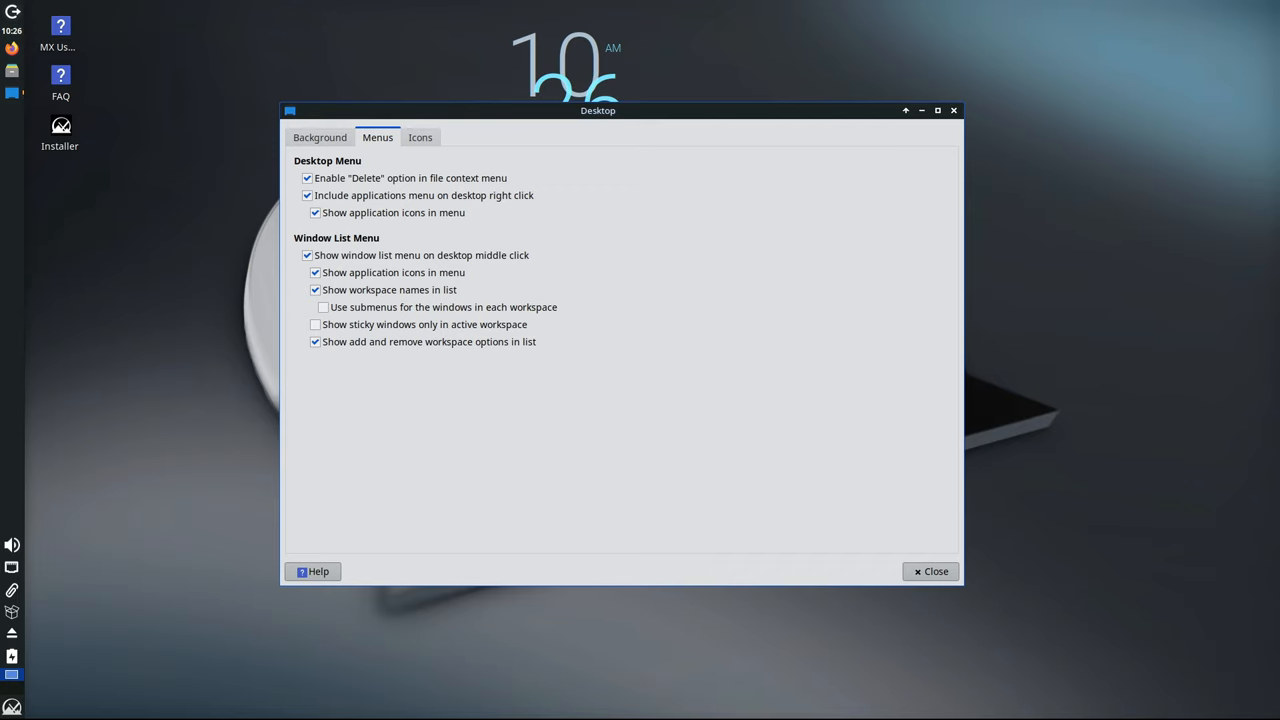
{"action": "left_click", "coordinate": [420, 136]}
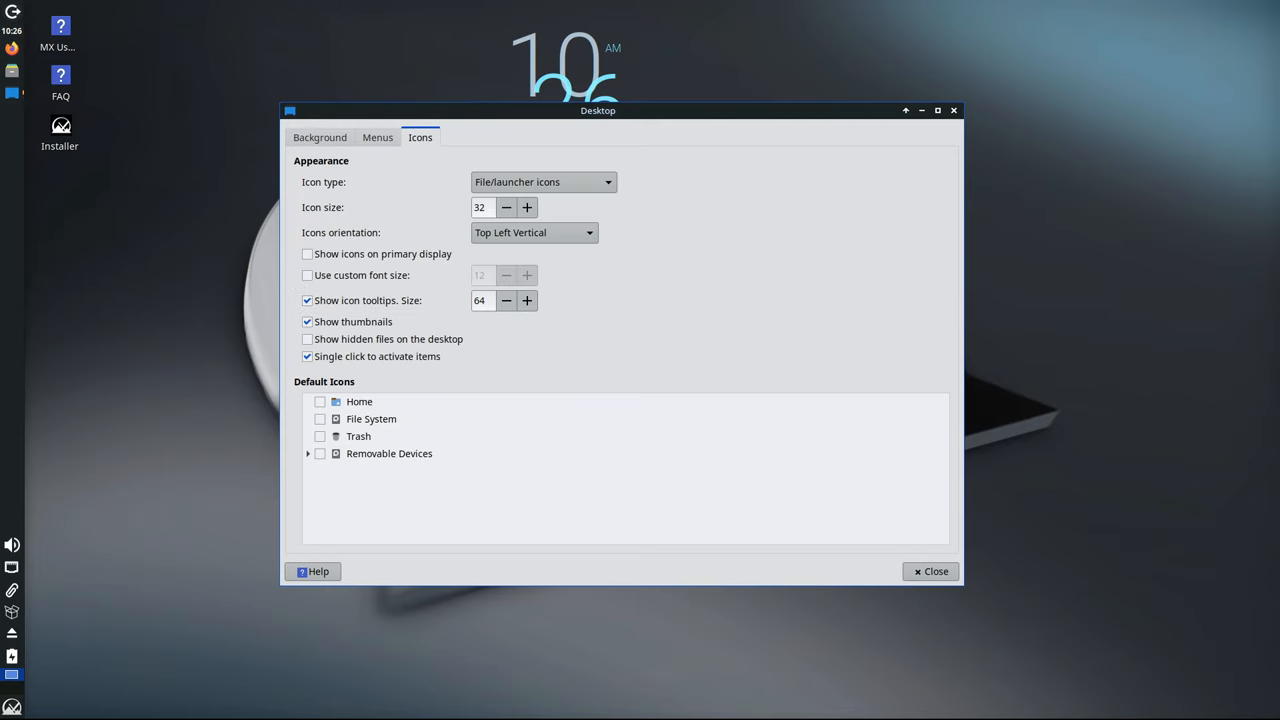
{"action": "left_click", "coordinate": [320, 136]}
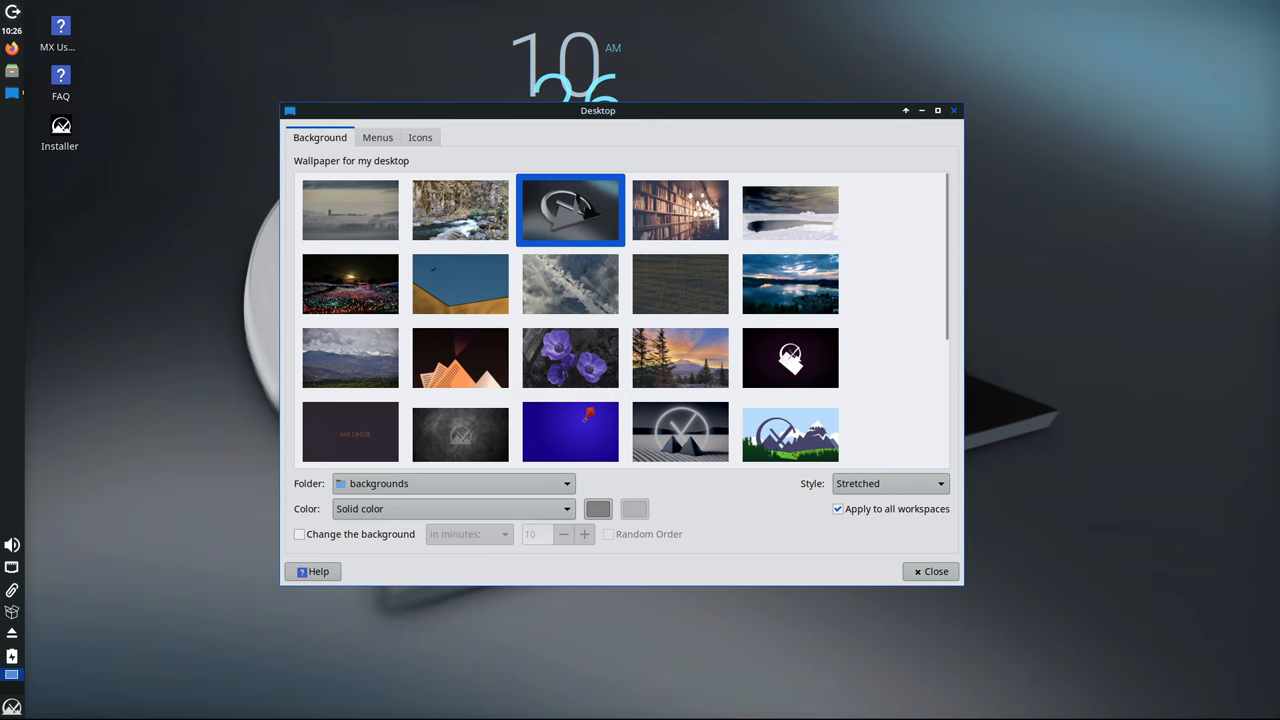
{"action": "left_click", "coordinate": [930, 572]}
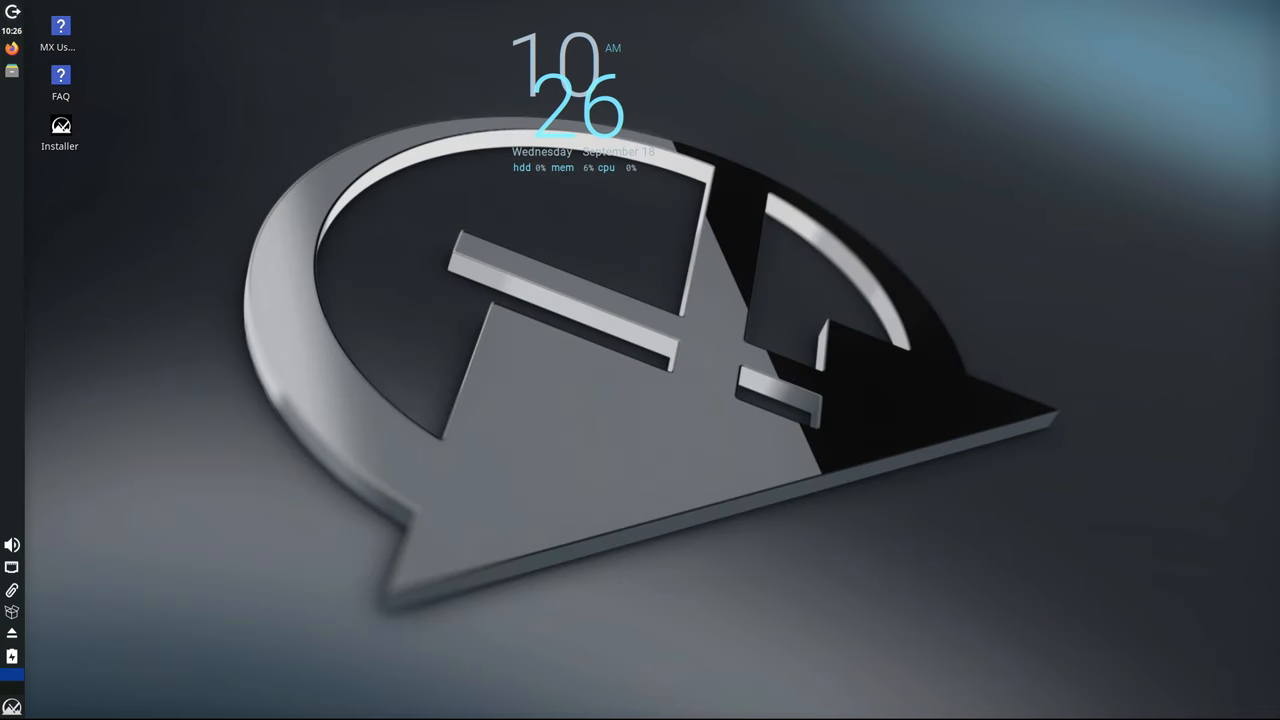
- Show the Settings Manager enlarged so every Personal, Hardware, System and Other entry is visible
{"action": "left_click", "coordinate": [12, 704]}
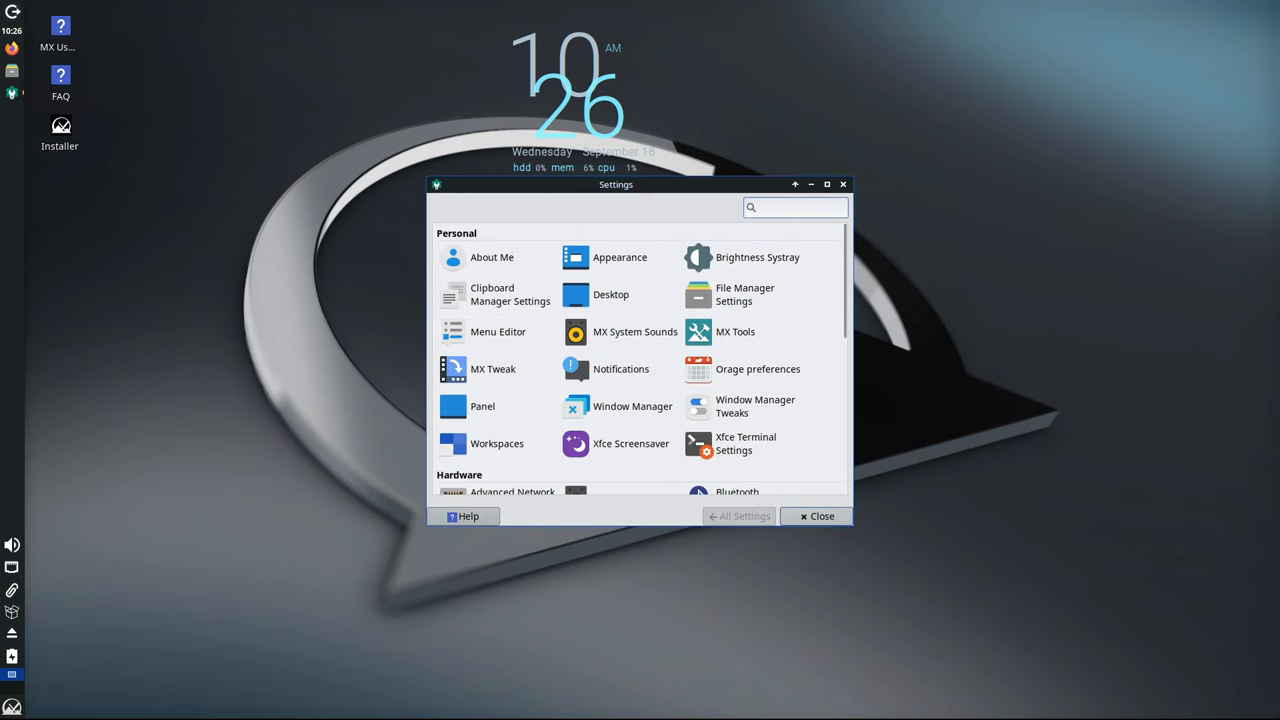
{"action": "left_click", "coordinate": [796, 206]}
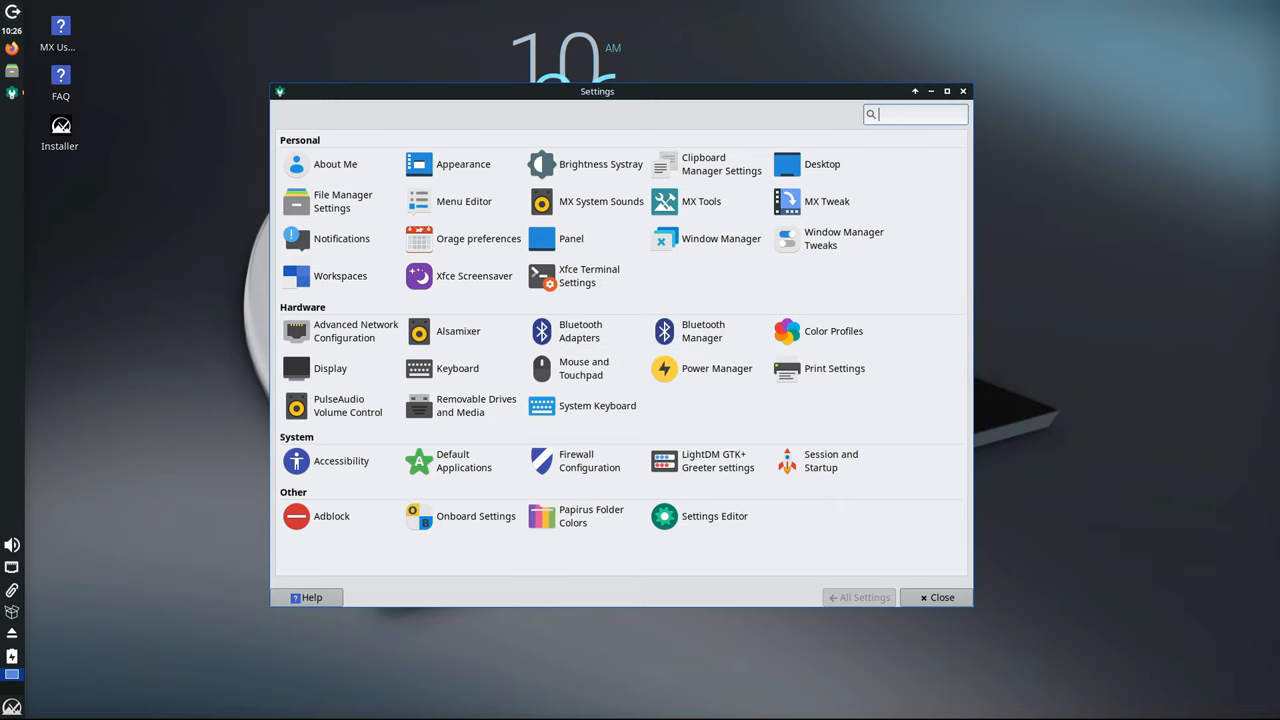
{"action": "mouse_move", "coordinate": [464, 164]}
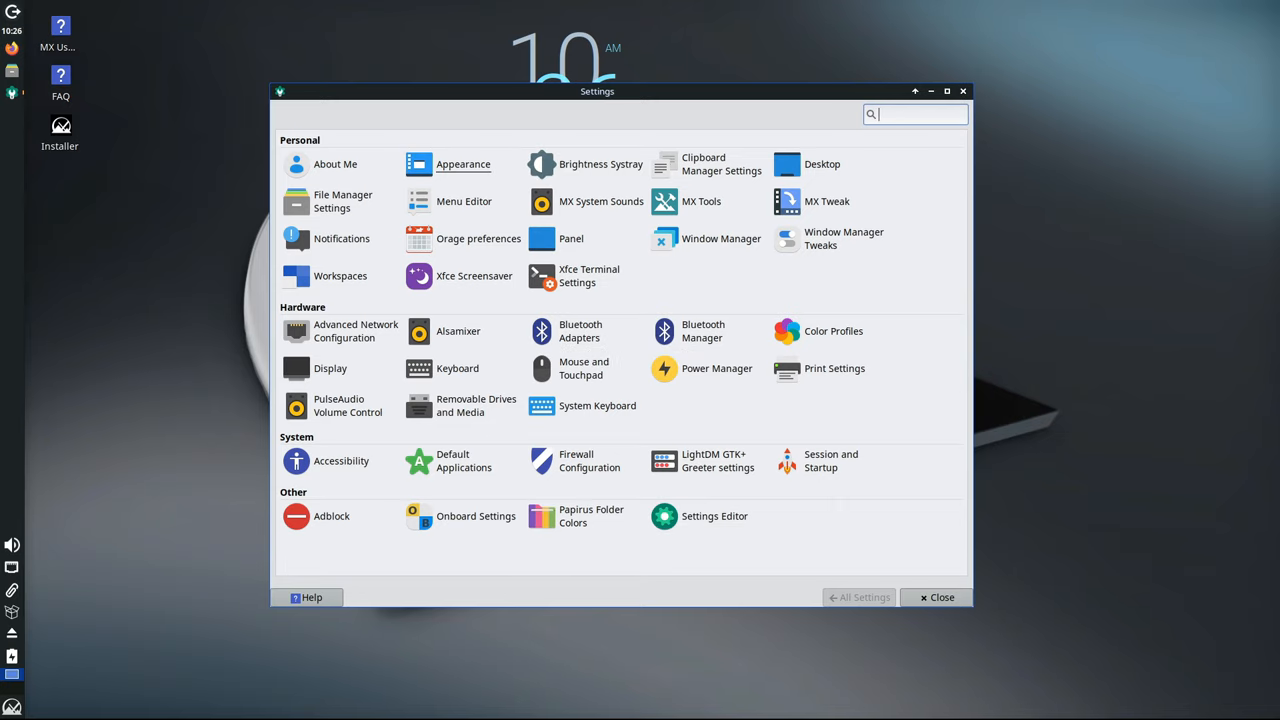
- Browse the Style theme list in Xfce Appearance
{"action": "left_click", "coordinate": [464, 164]}
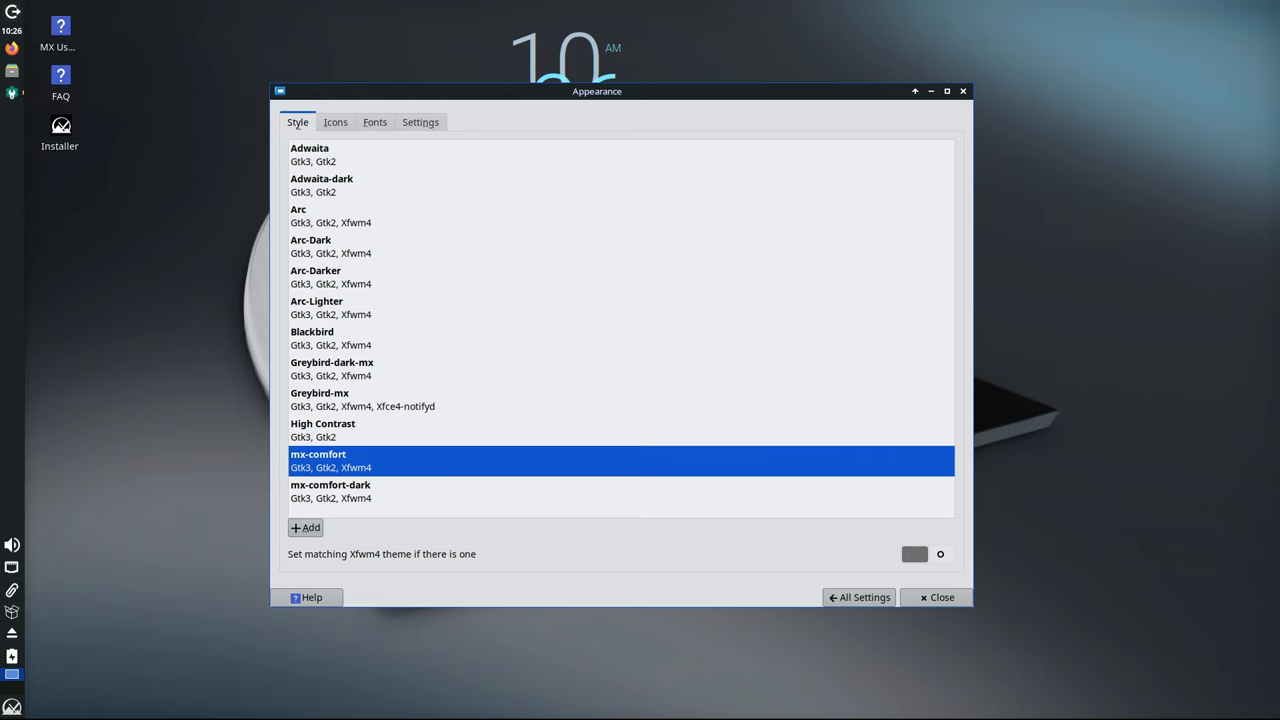
{"action": "left_click", "coordinate": [336, 122]}
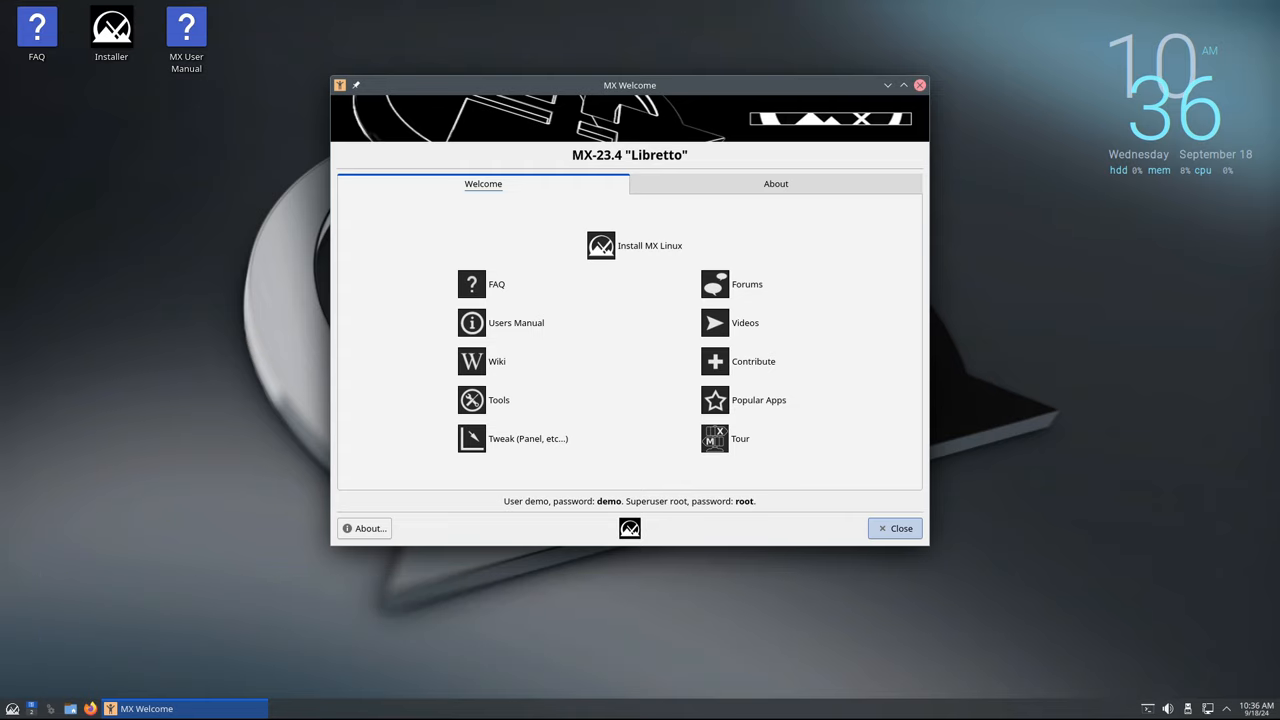
- Launch Quick System Info from MX Welcome to show the machine's hardware report
{"action": "left_click", "coordinate": [896, 528]}
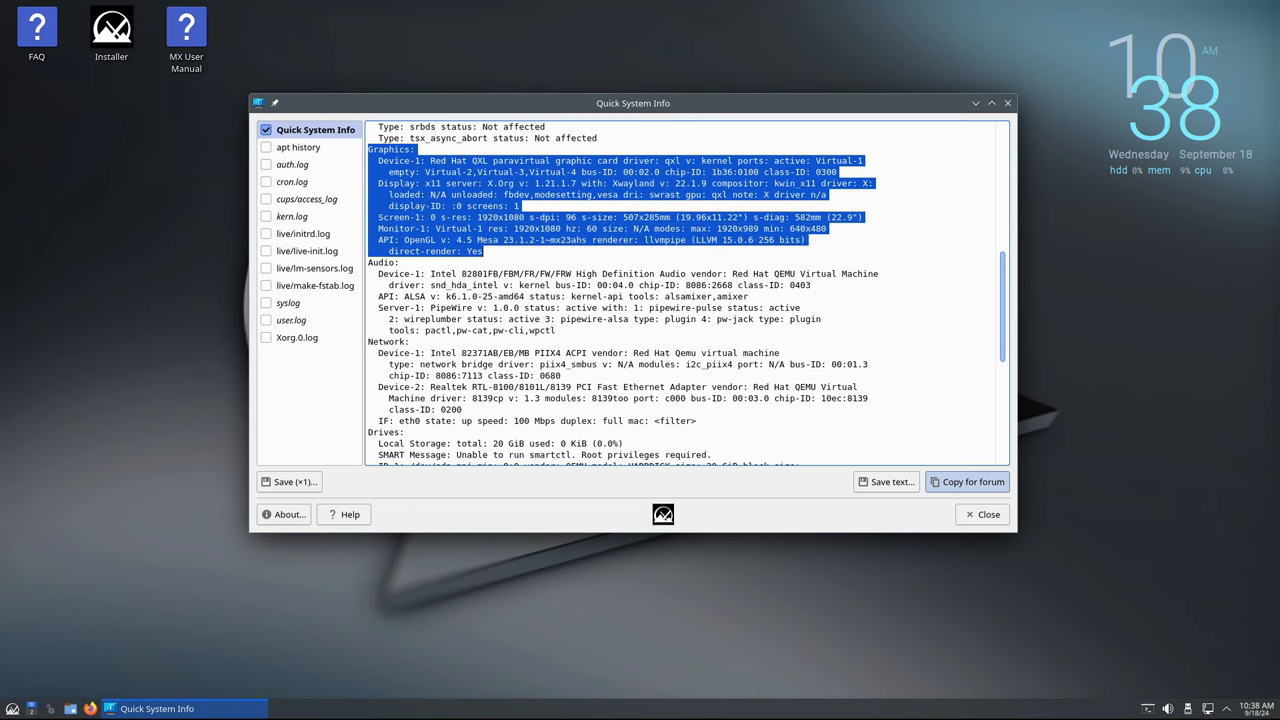
- Scroll the Quick System Info report down through drives to the repository section
{"action": "scroll", "scroll_direction": "down", "scroll_amount": 3}
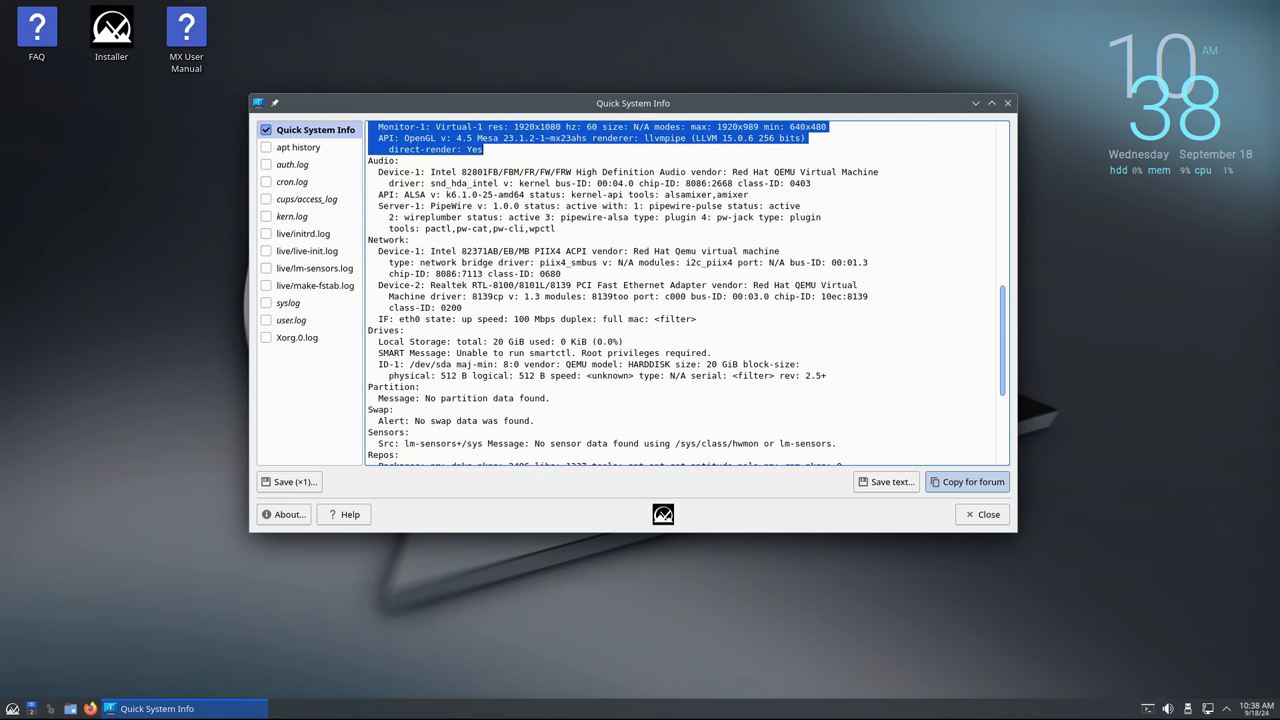
{"action": "scroll", "scroll_direction": "down", "scroll_amount": 3}
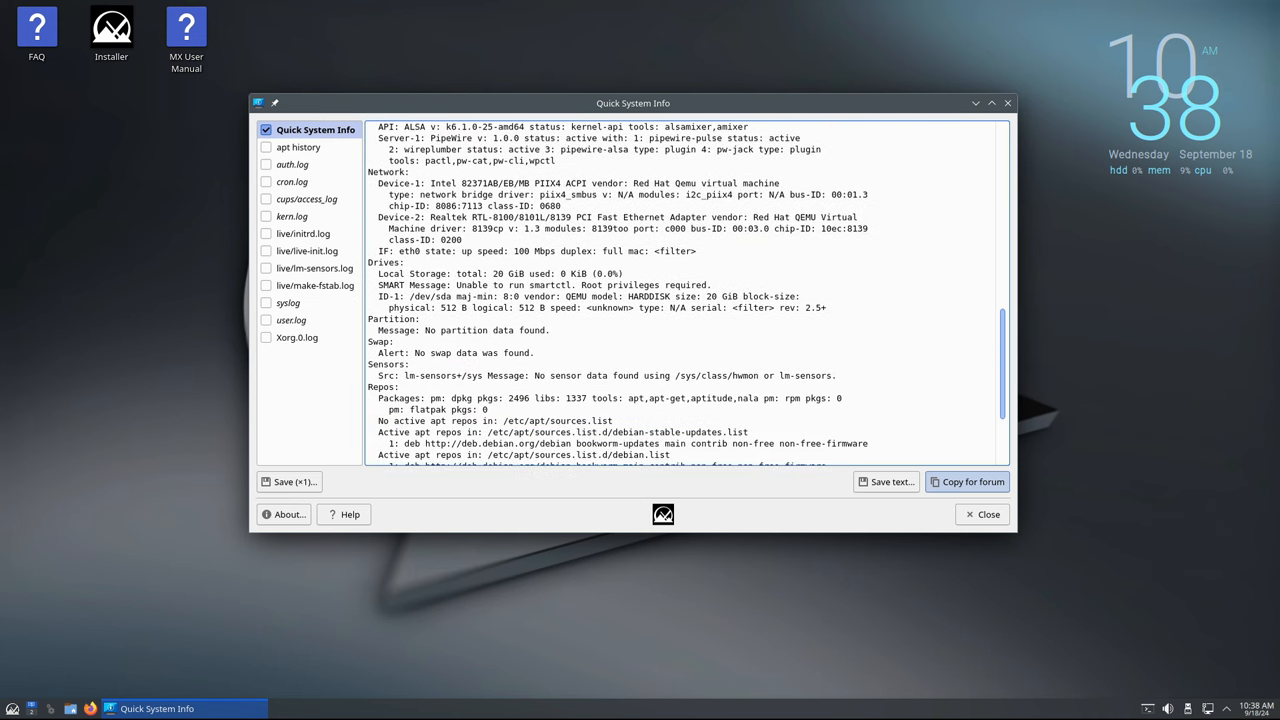
{"action": "scroll", "scroll_direction": "down", "scroll_amount": 3}
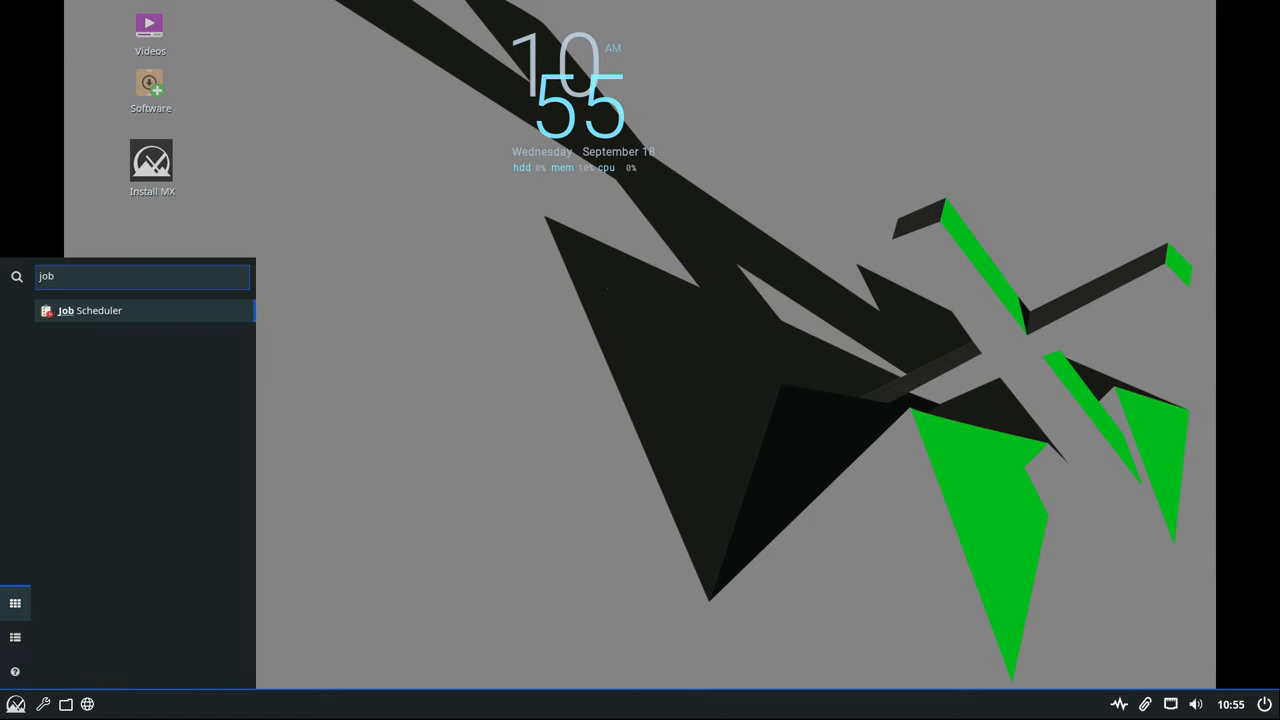
- Launch Job Scheduler and position its window to view the empty job list
{"action": "left_click", "coordinate": [90, 310]}
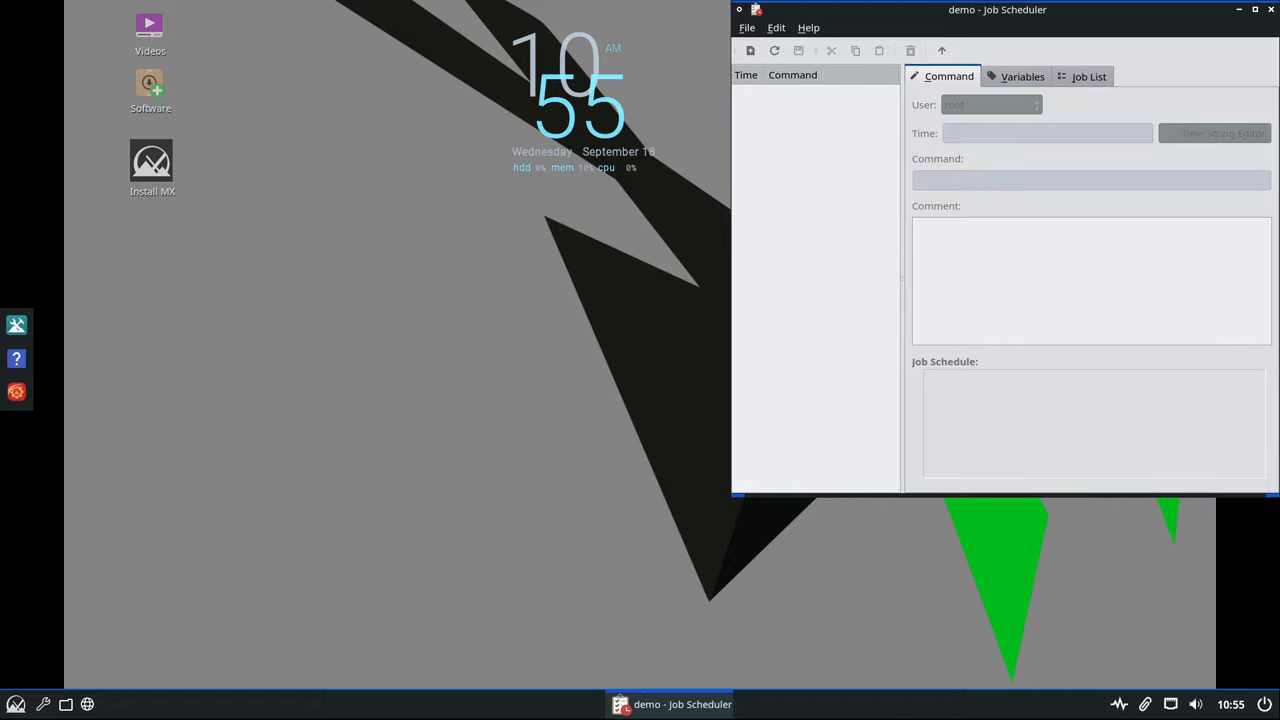
{"action": "left_click_drag", "start_coordinate": [996, 8], "coordinate": [552, 136]}
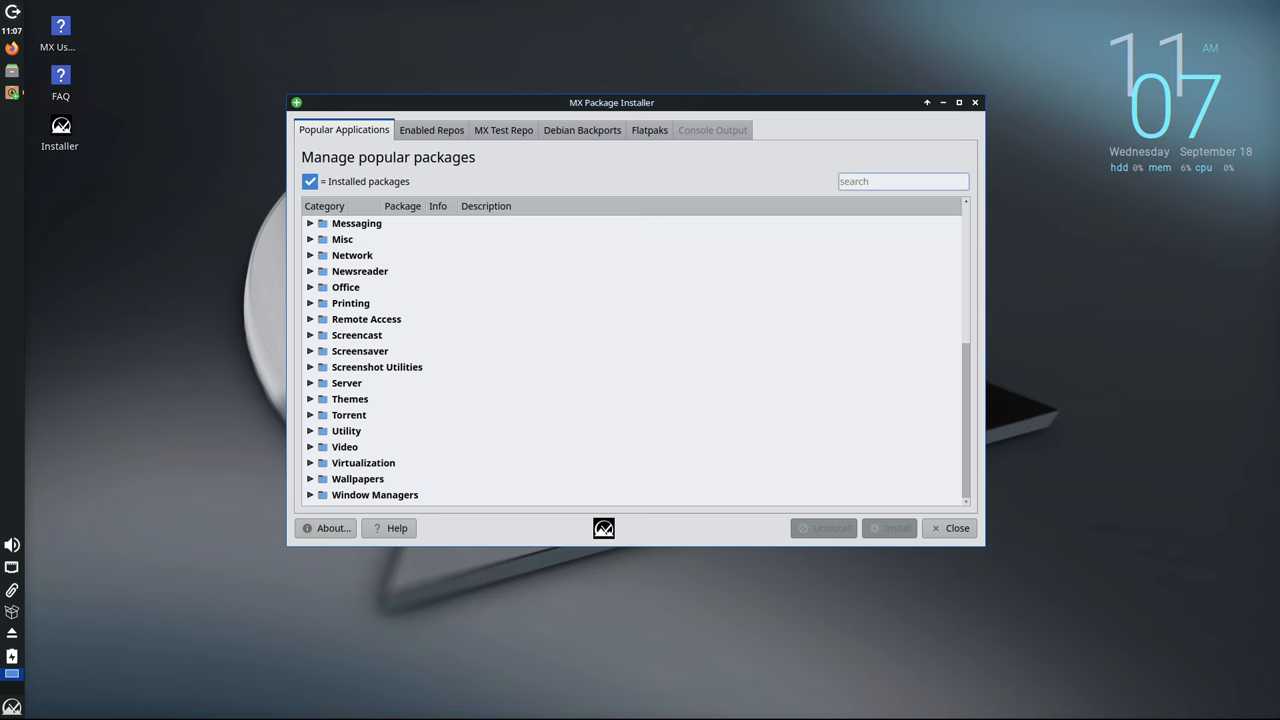
- Browse Popular Applications, then show the Enabled Repos list of 2111 packages, 2109 installed
{"action": "left_click", "coordinate": [326, 528]}
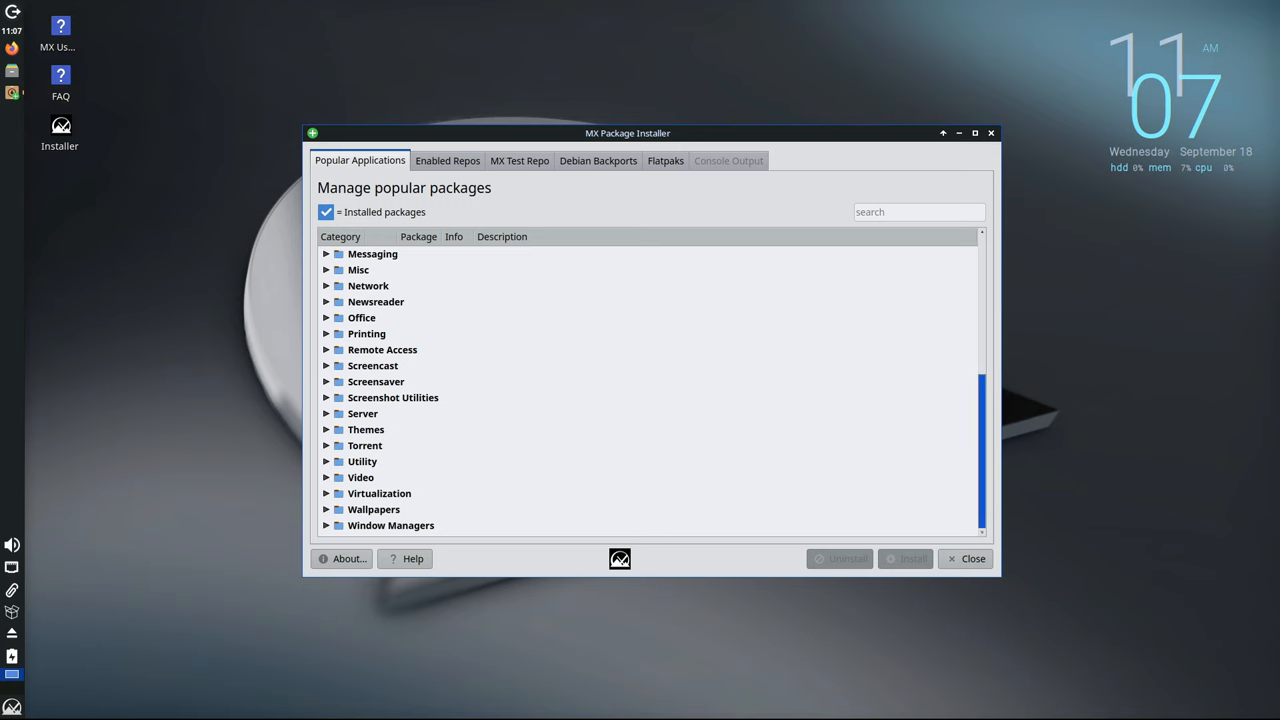
{"action": "scroll", "scroll_direction": "up", "scroll_amount": 3}
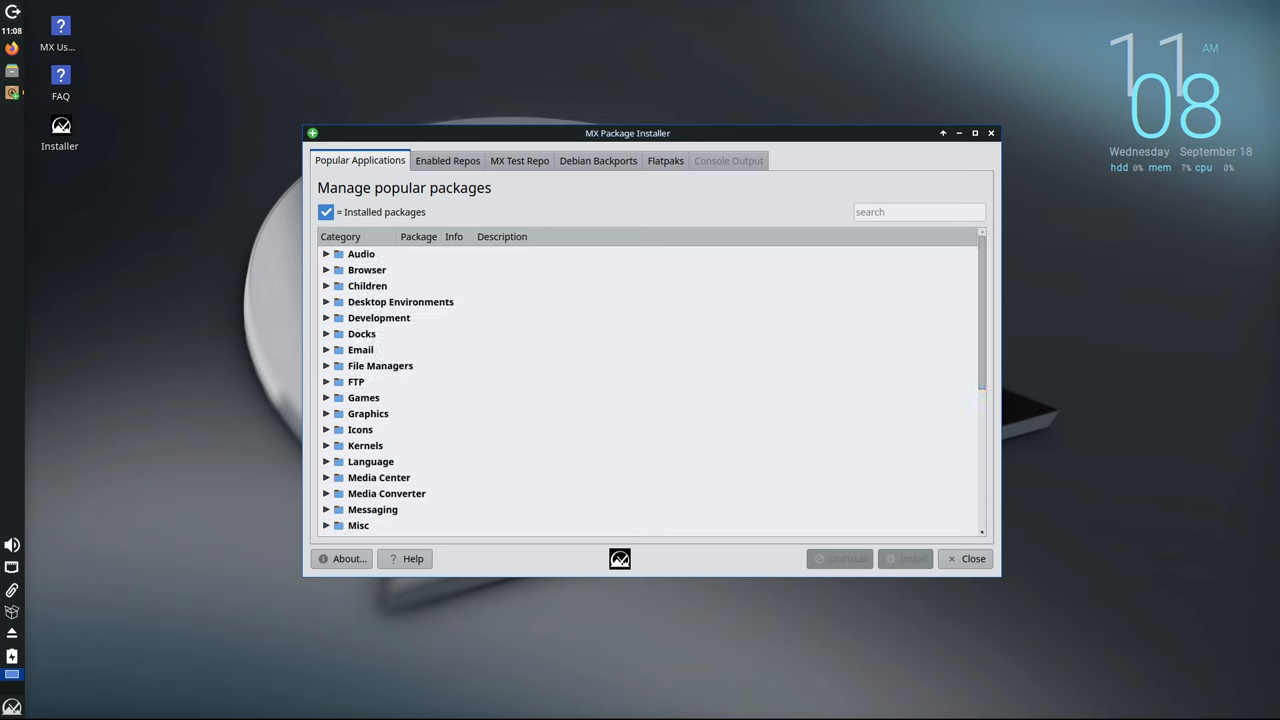
{"action": "left_click", "coordinate": [448, 160]}
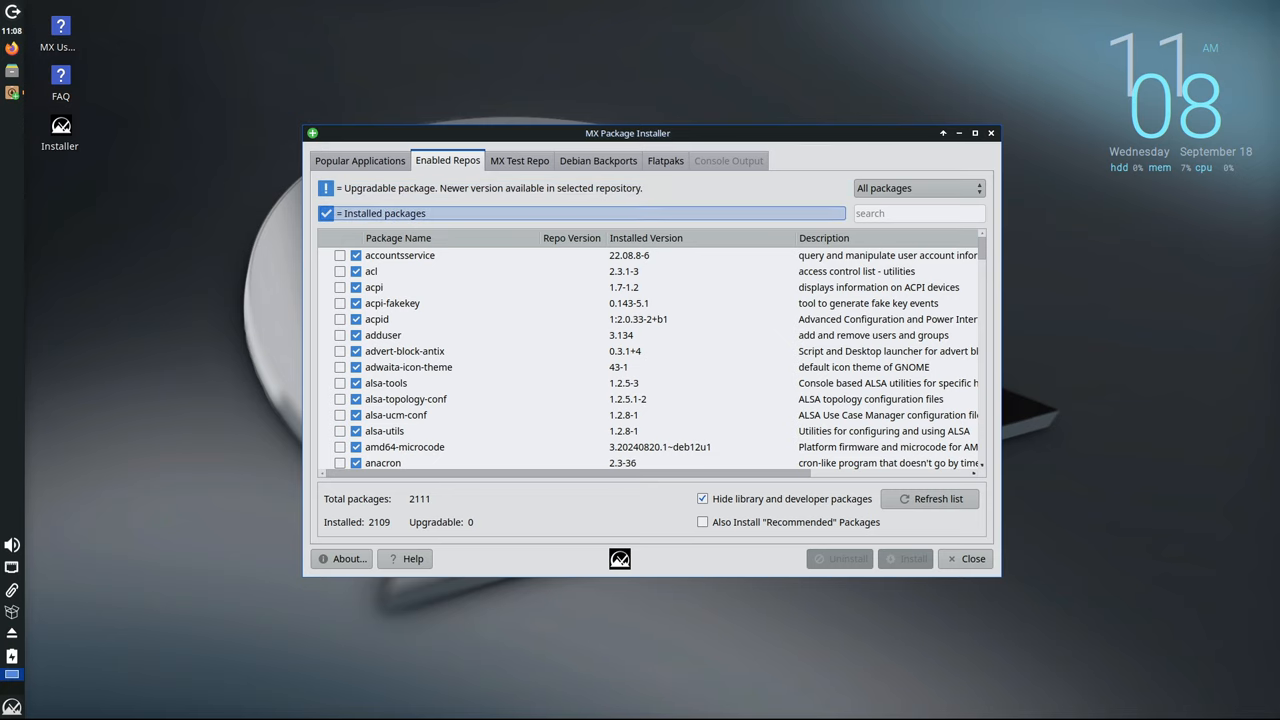
{"action": "scroll", "scroll_direction": "down", "scroll_amount": 3}
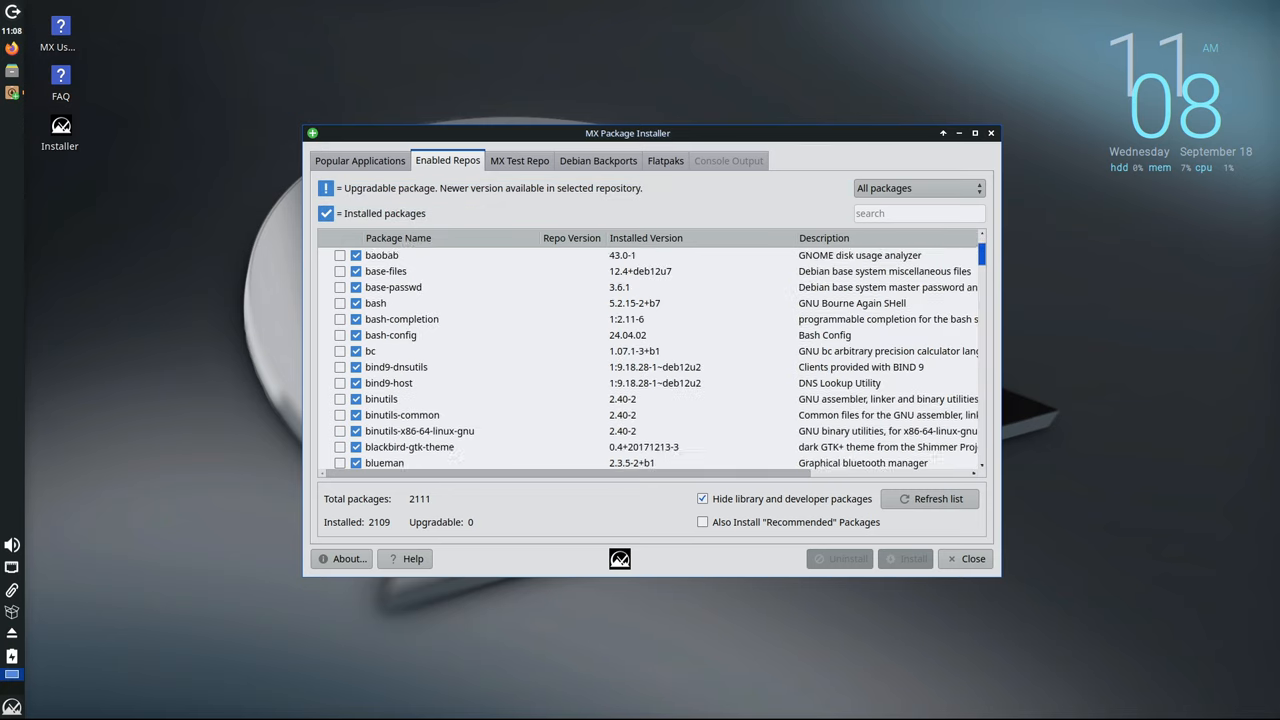
{"action": "scroll", "scroll_direction": "down", "scroll_amount": 3}
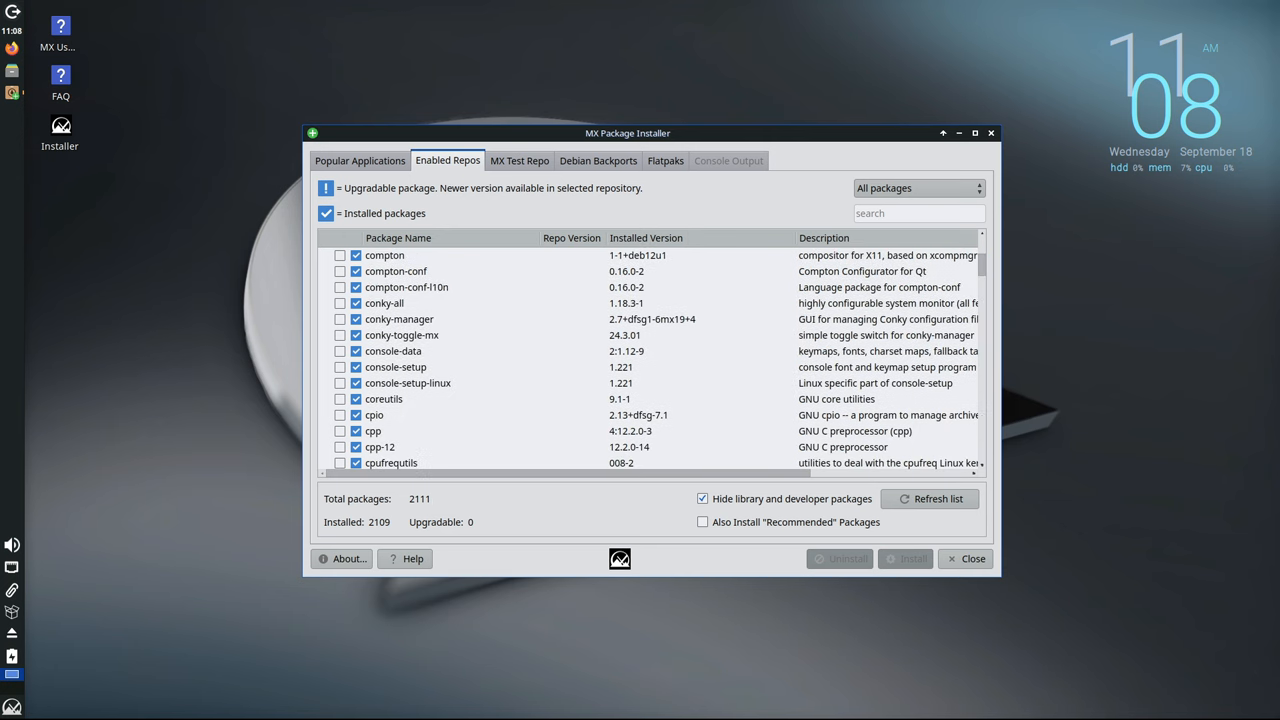
{"action": "scroll", "scroll_direction": "down", "scroll_amount": 3}
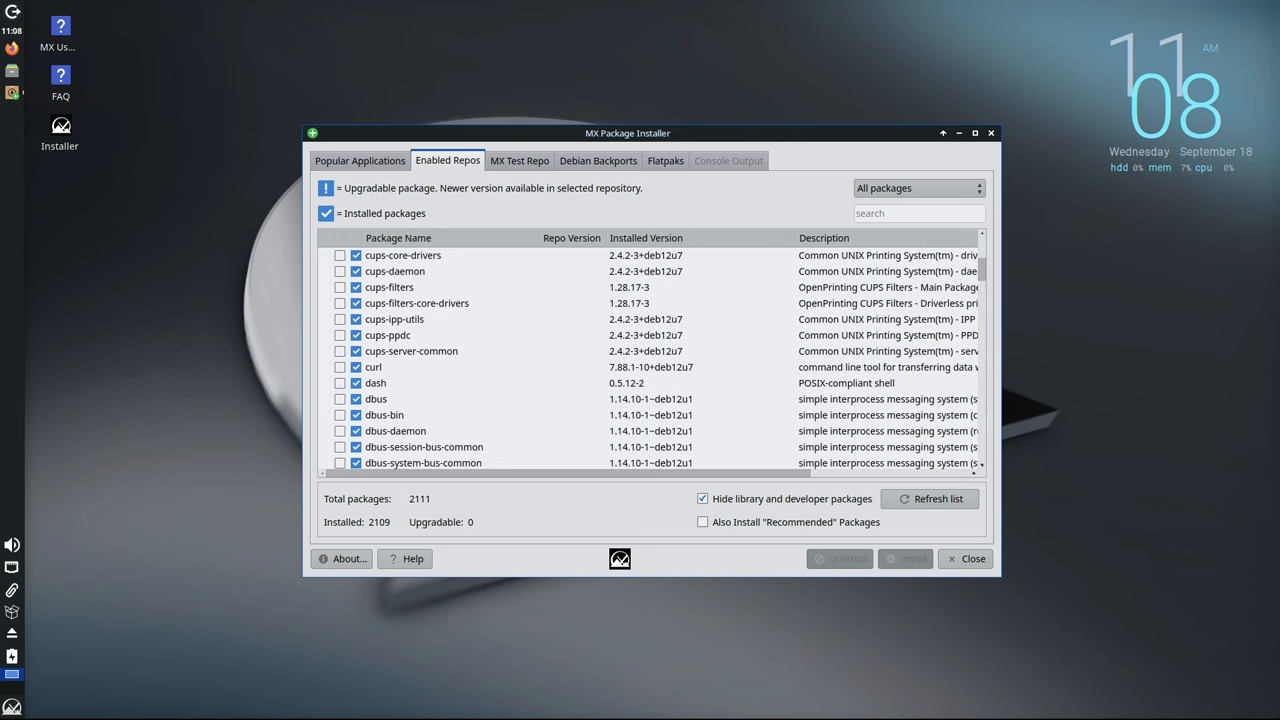
{"action": "scroll", "scroll_direction": "down", "scroll_amount": 3}
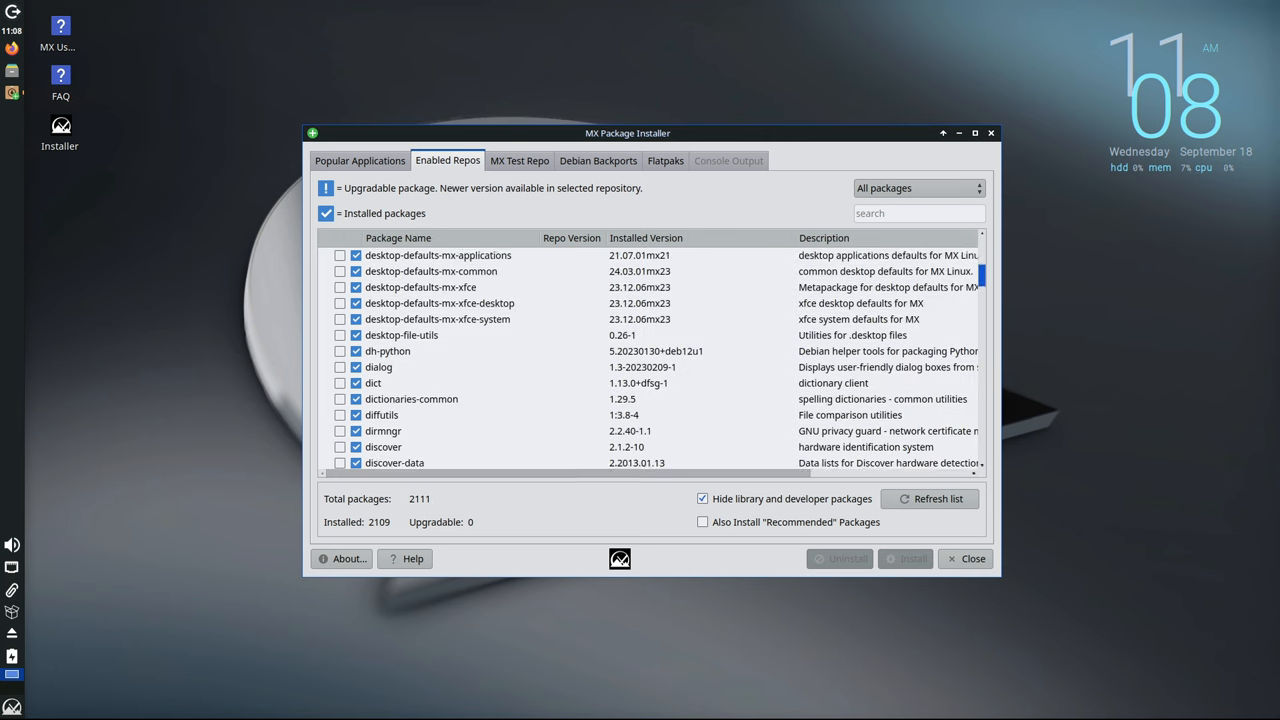
{"action": "scroll", "scroll_direction": "down", "scroll_amount": 3}
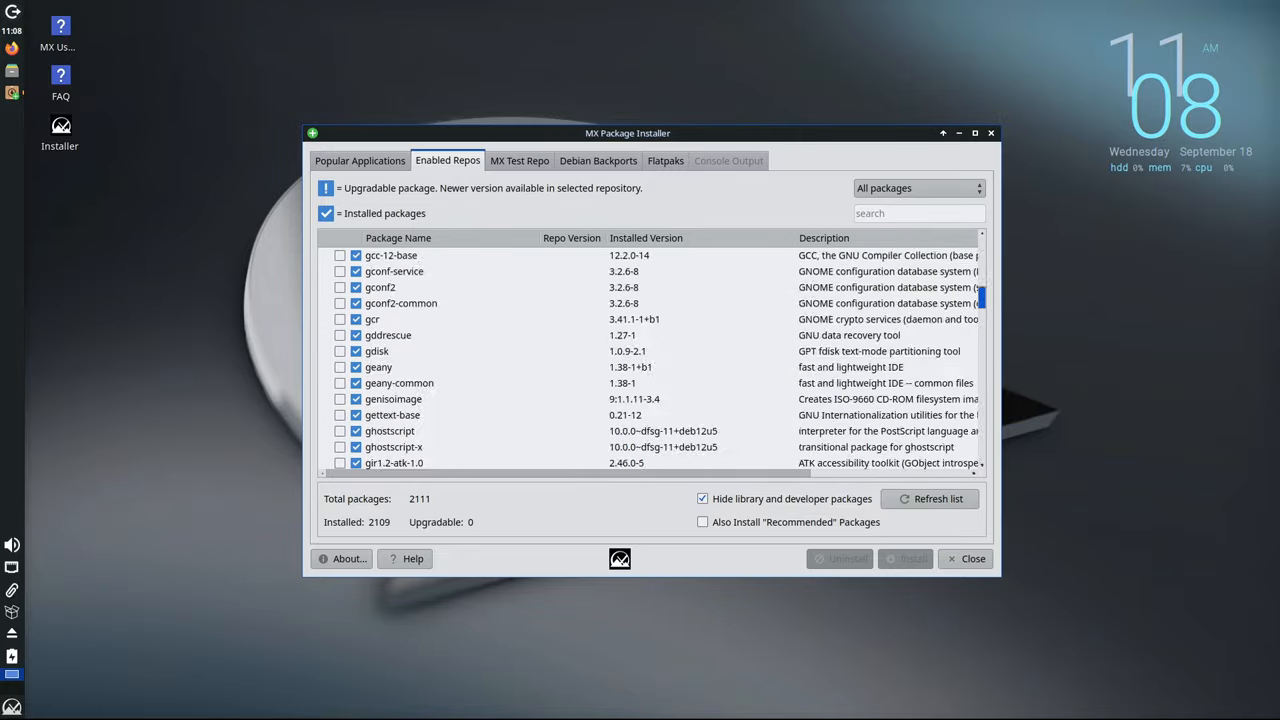
{"action": "scroll", "scroll_direction": "down", "scroll_amount": 3}
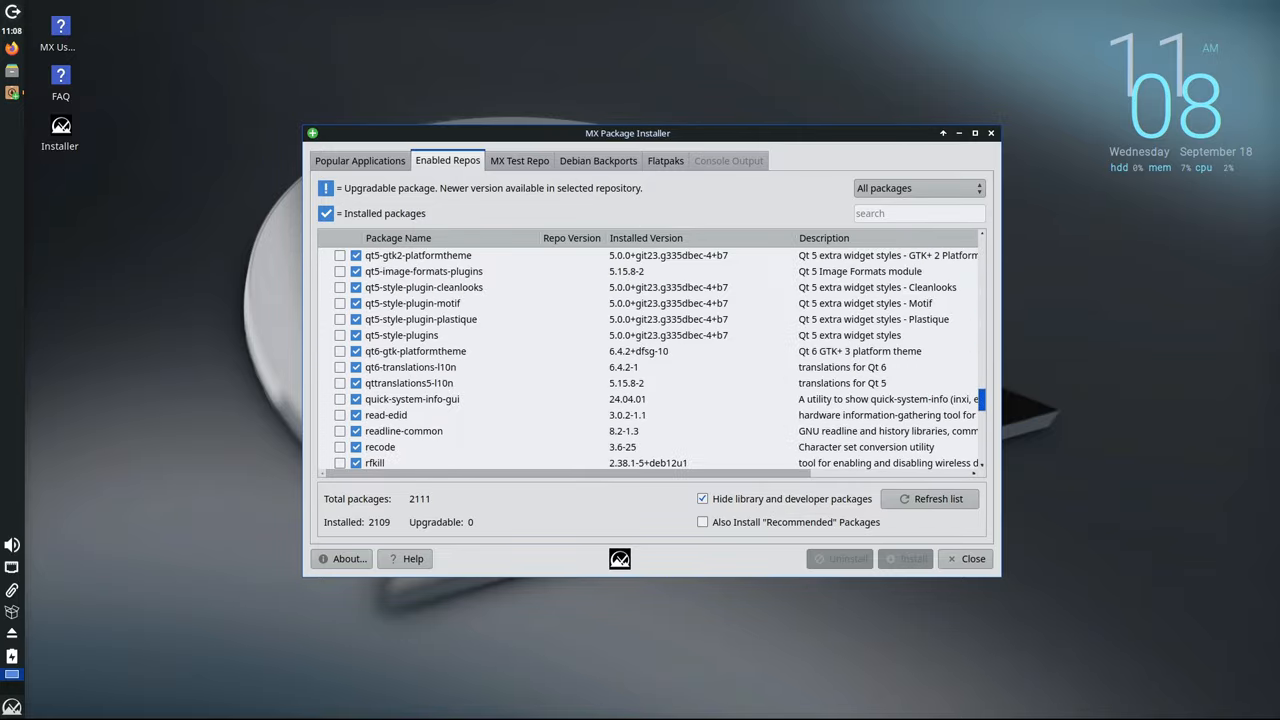
{"action": "left_click", "coordinate": [520, 160]}
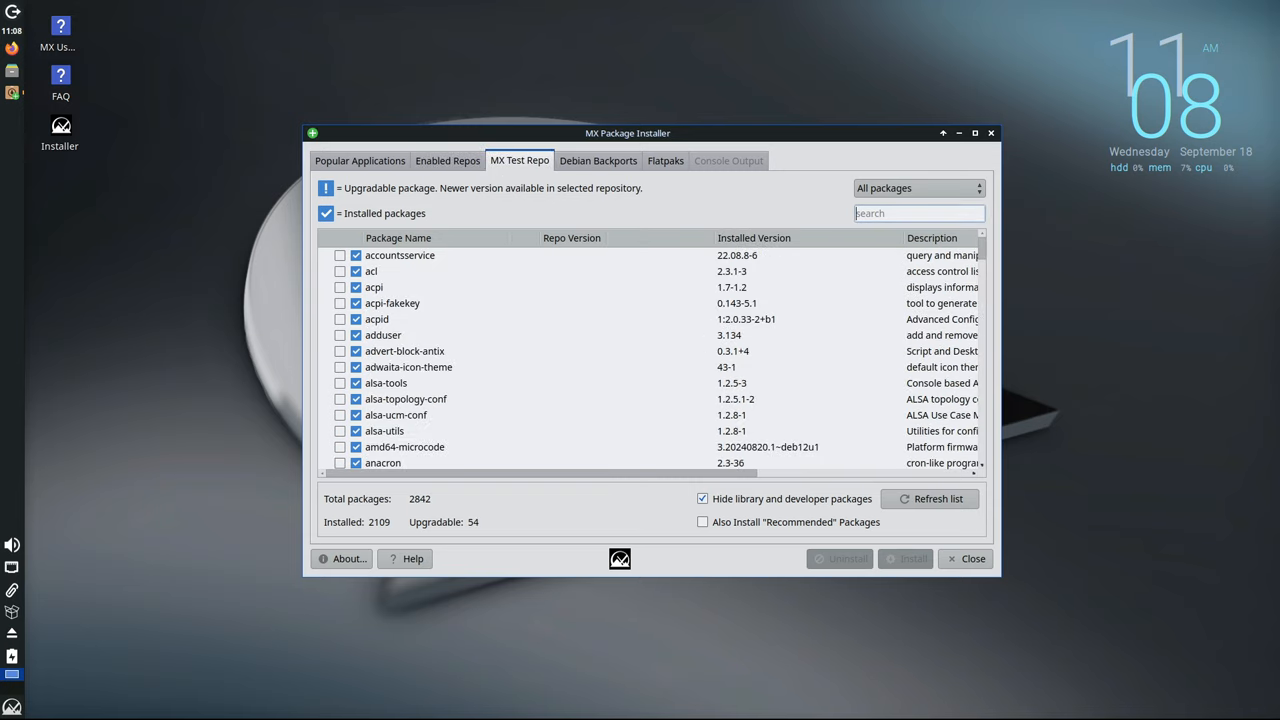
- Scroll the MX Test Repo packages, then show the Flatpaks list with zero installed apps
{"action": "scroll", "scroll_direction": "down", "scroll_amount": 3}
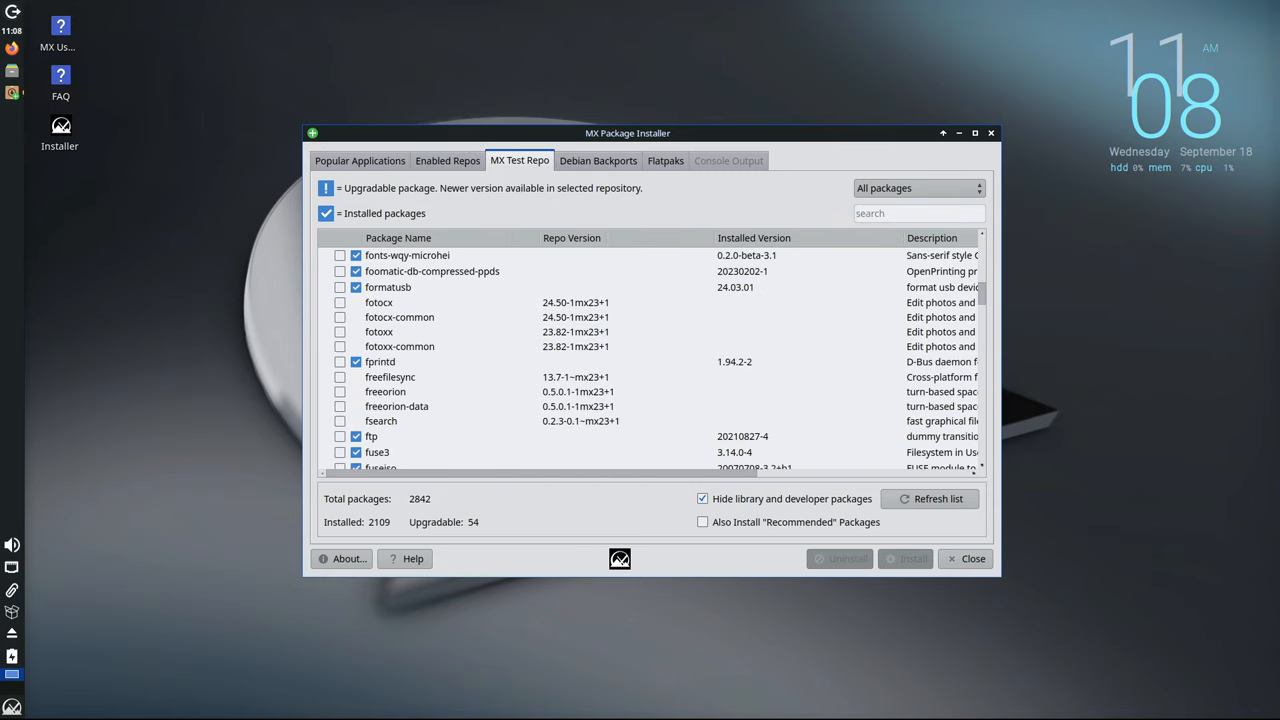
{"action": "left_click", "coordinate": [664, 160]}
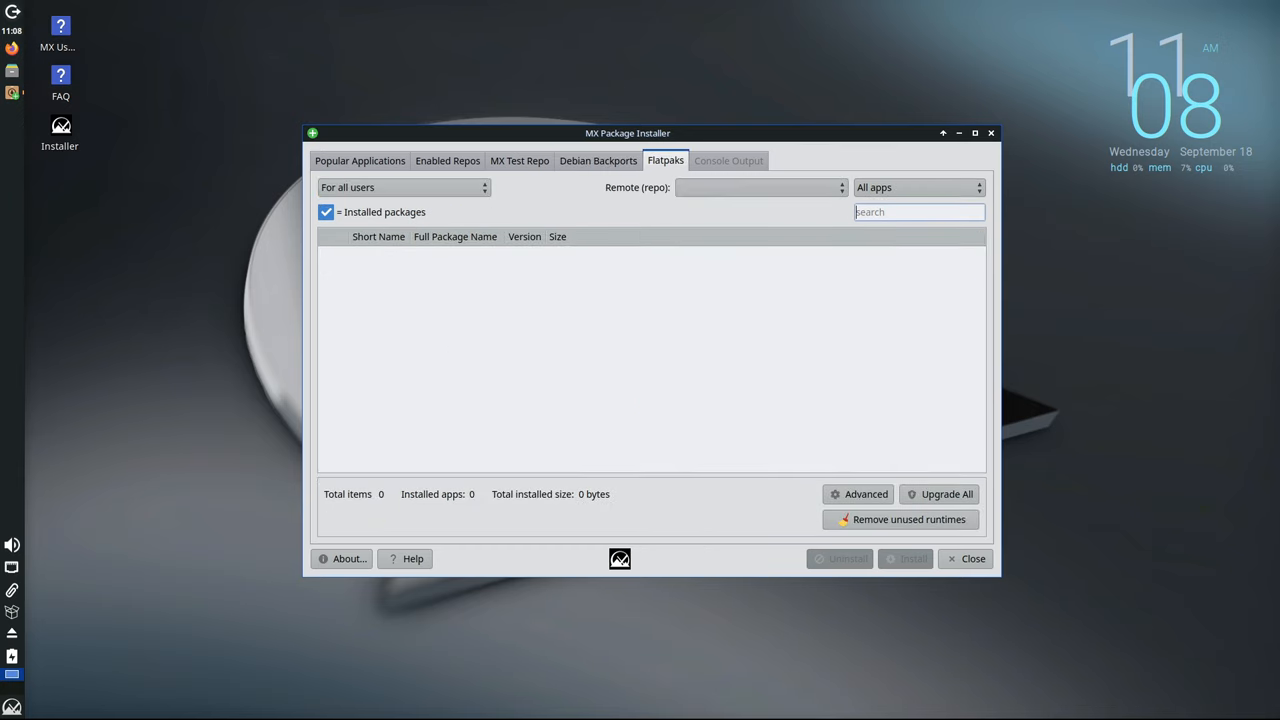
- Go back to the Popular Applications categories in MX Package Installer
{"action": "left_click", "coordinate": [448, 160]}
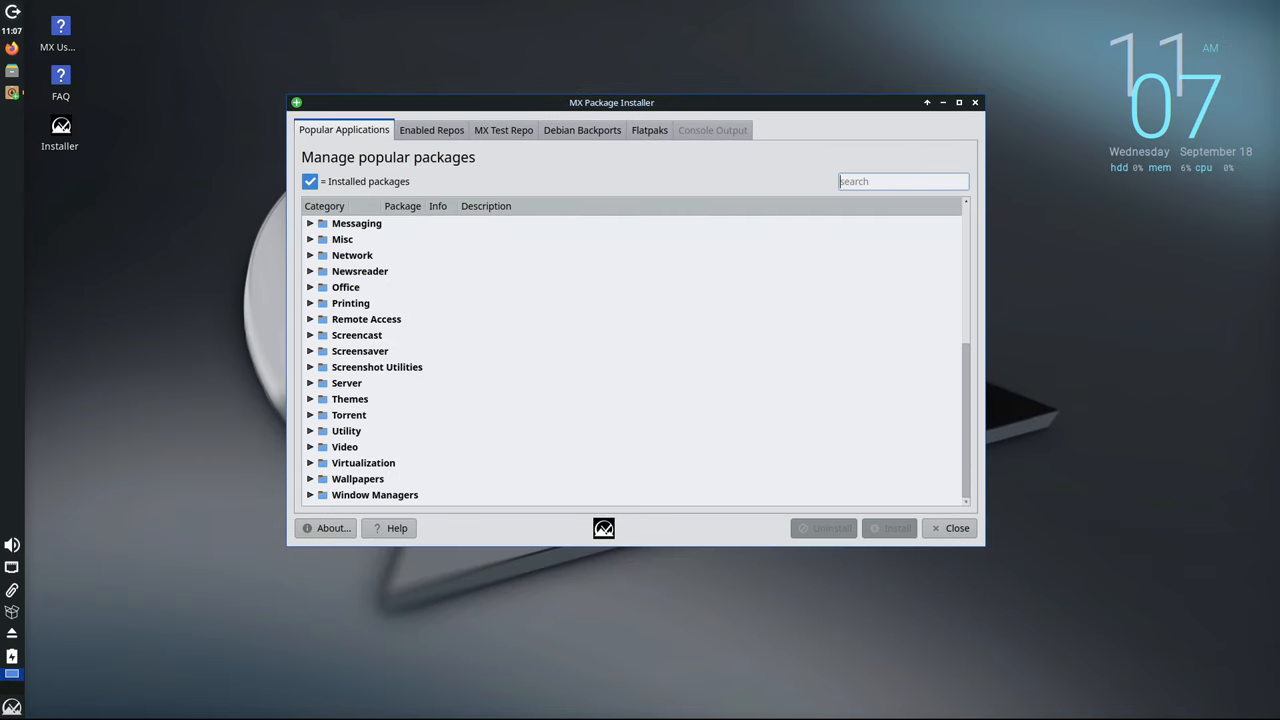
{"action": "left_click", "coordinate": [326, 528]}
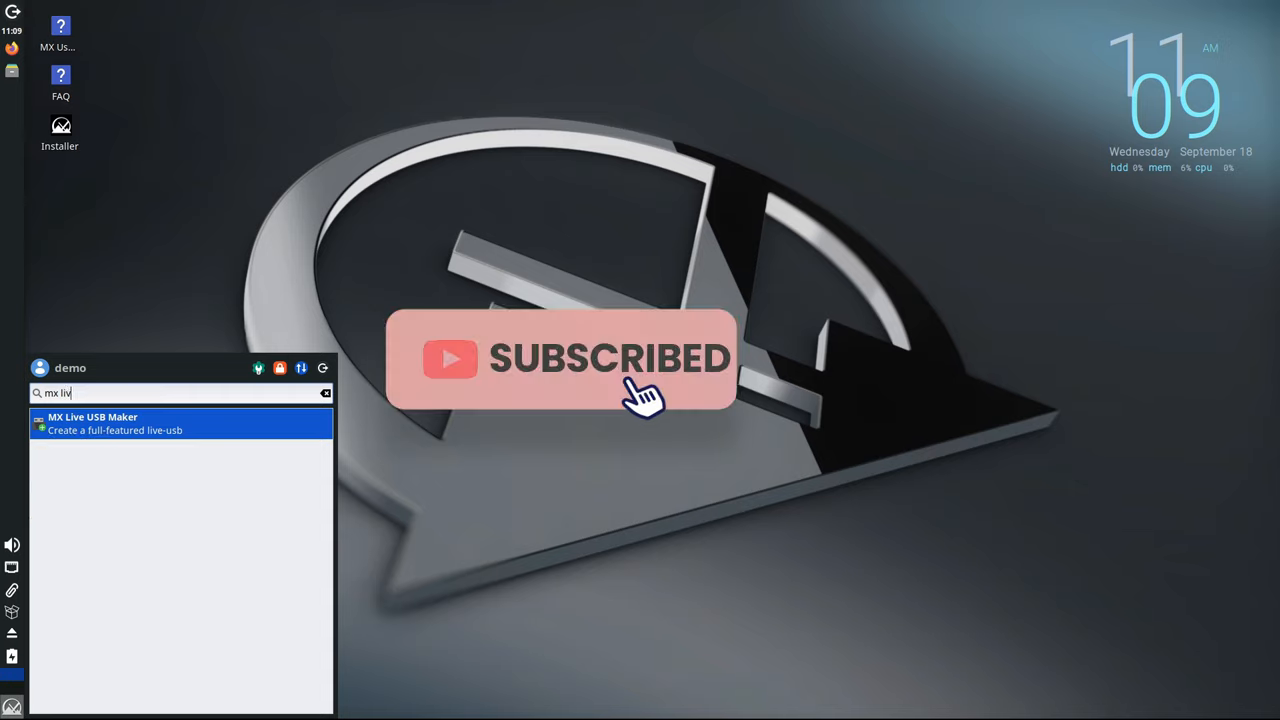
{"action": "mouse_move", "coordinate": [860, 424]}
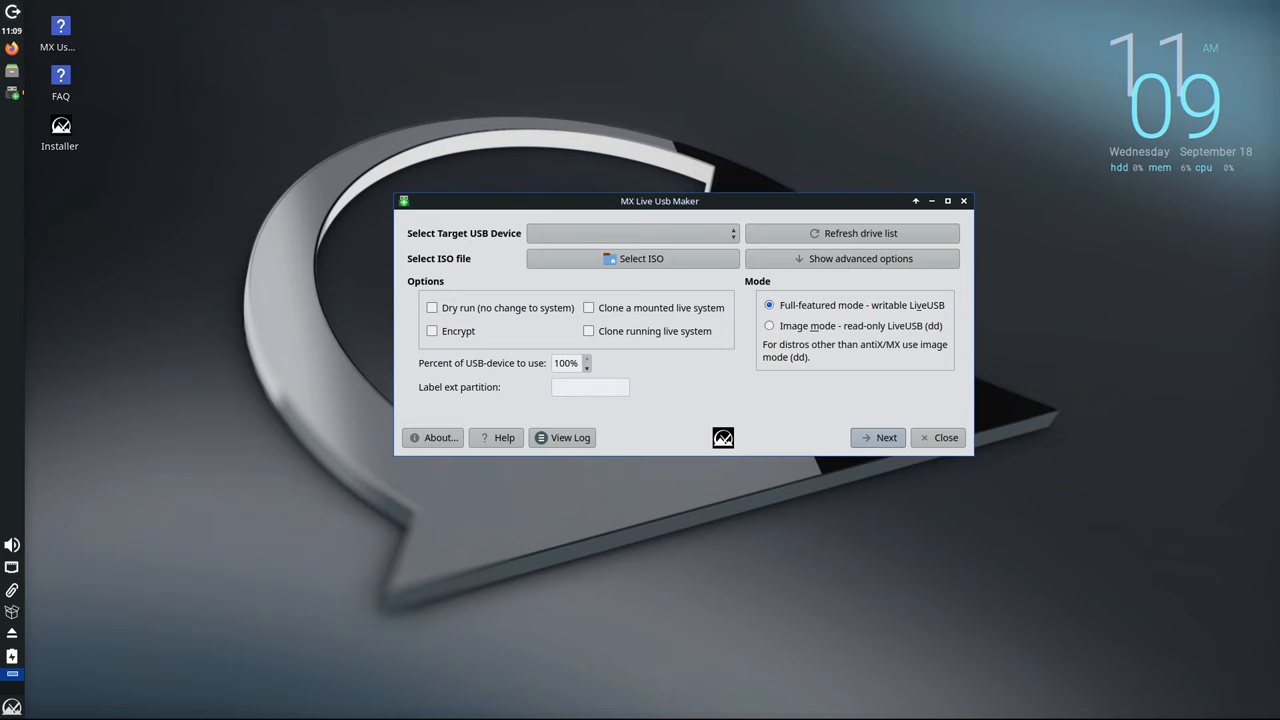
- Check Live USB Maker's About (version 24.6), toggle dry run off and leave Encrypt switched on
{"action": "left_click", "coordinate": [432, 332]}
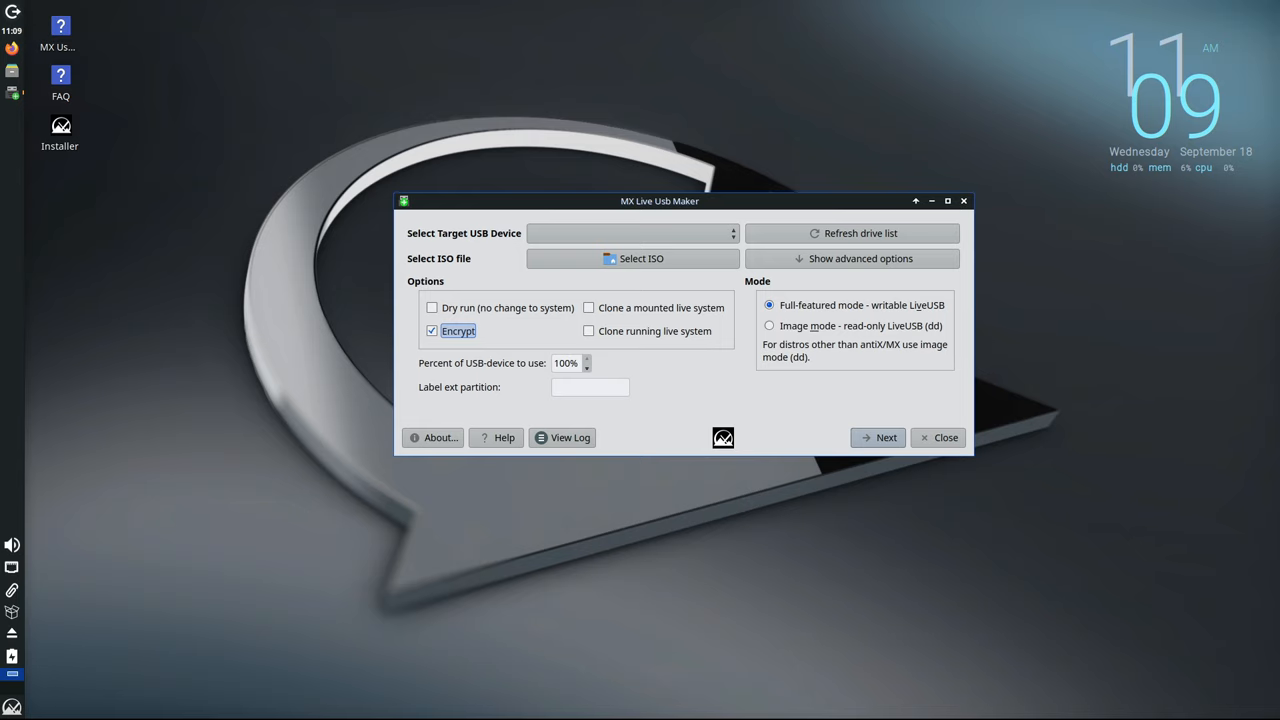
{"action": "left_click", "coordinate": [432, 436]}
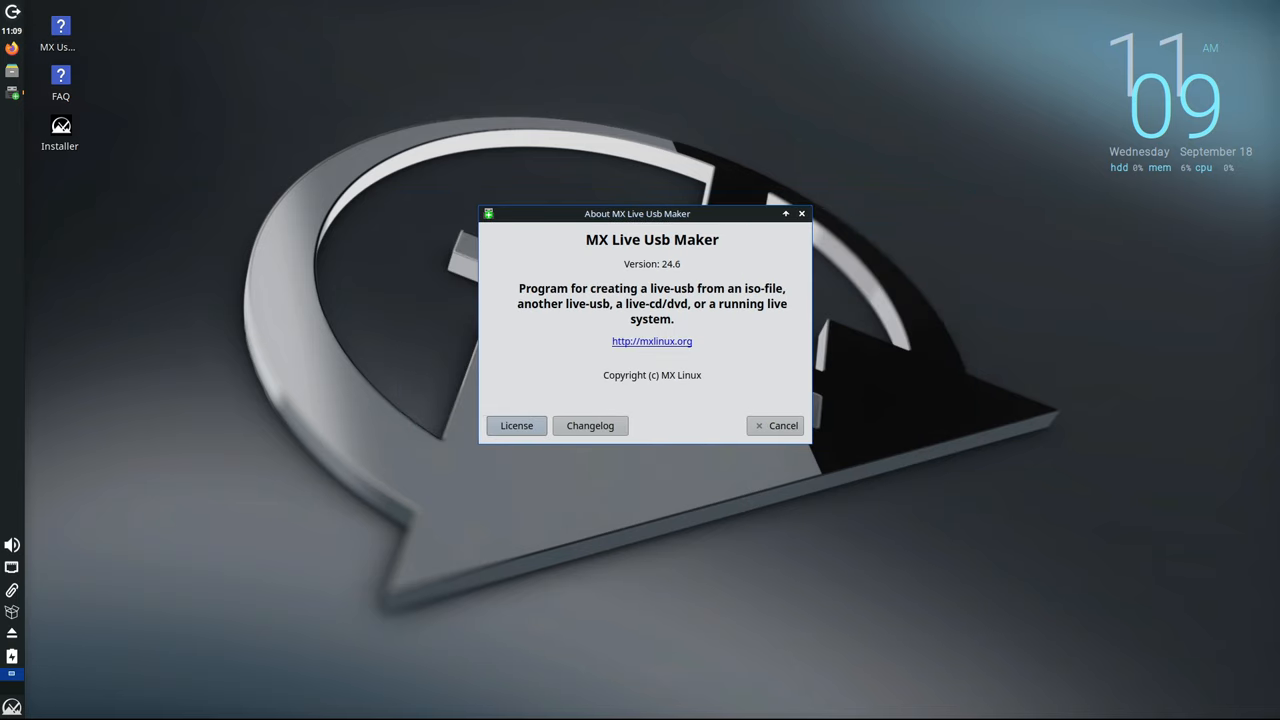
{"action": "left_click", "coordinate": [776, 424]}
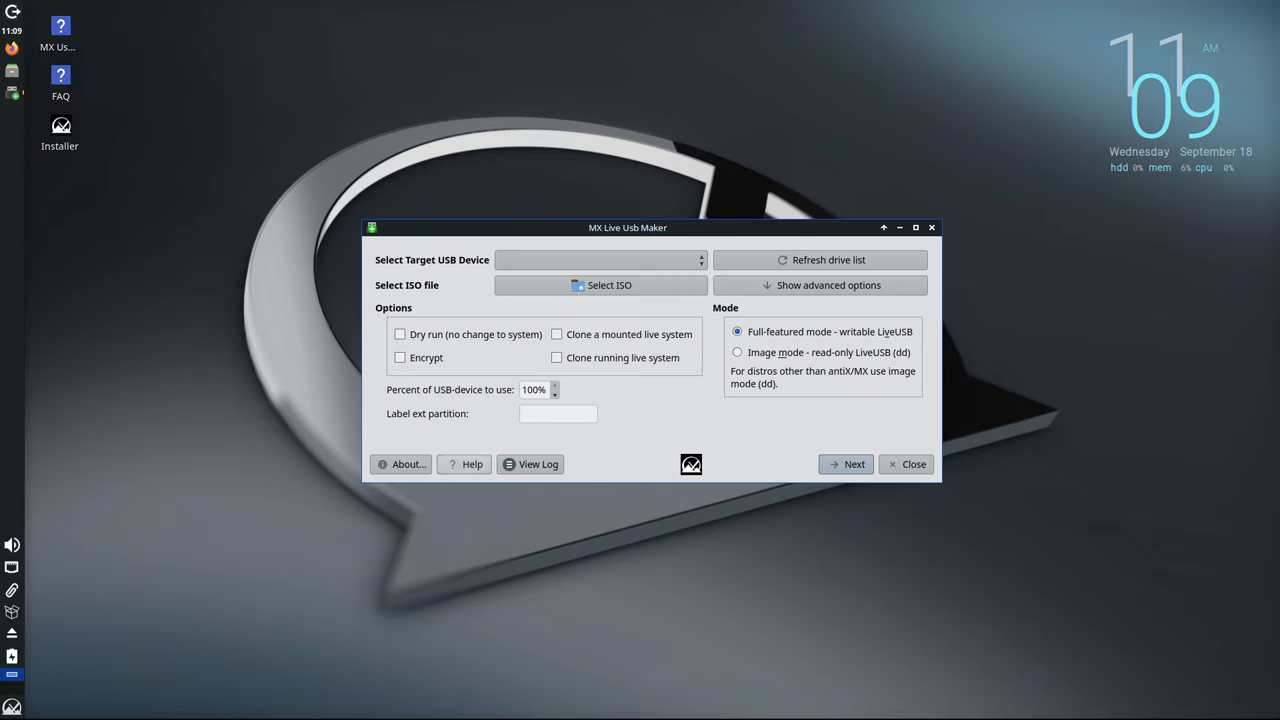
{"action": "left_click", "coordinate": [400, 334]}
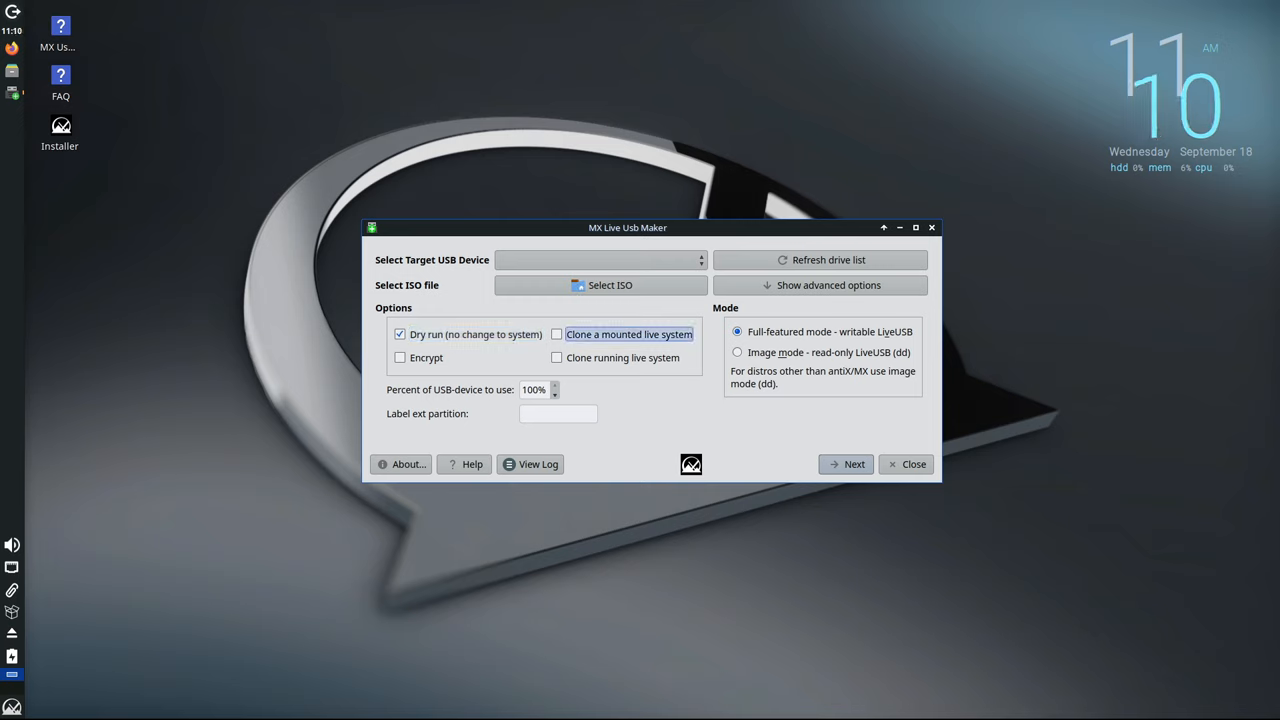
{"action": "left_click", "coordinate": [400, 356]}
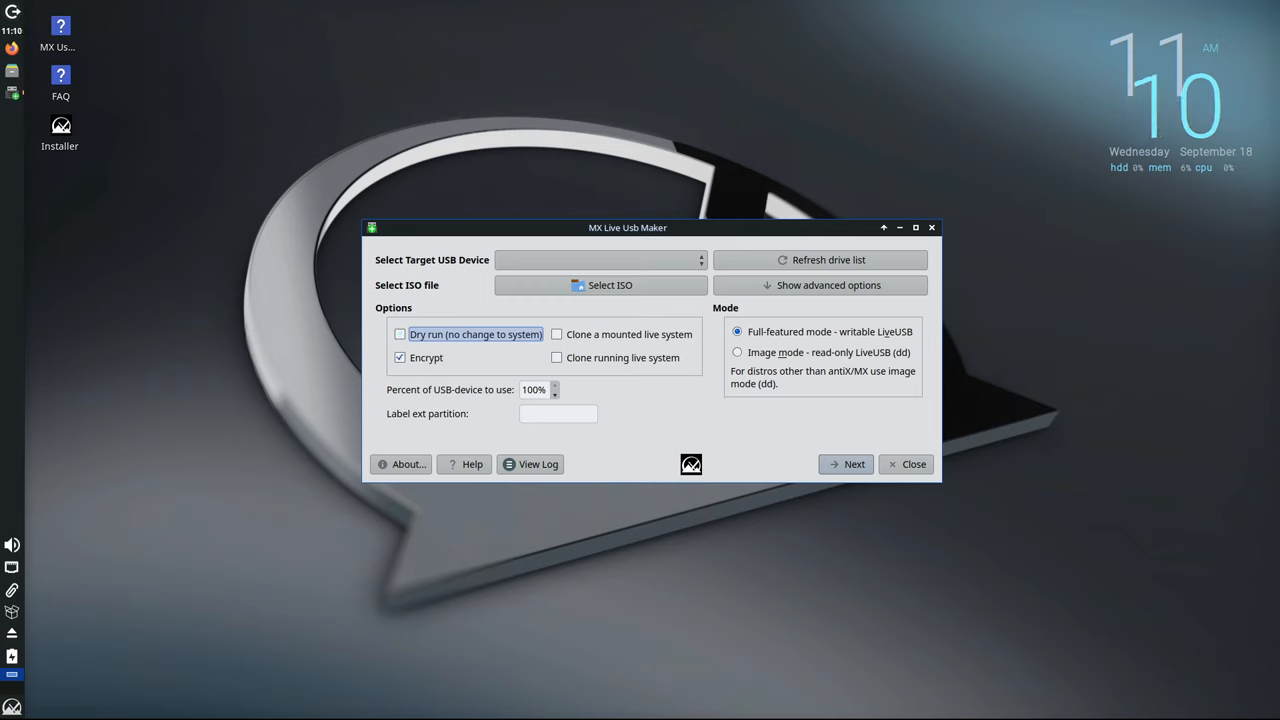
{"action": "mouse_move", "coordinate": [424, 356]}
{"action": "type", "text": "mx usb u"}
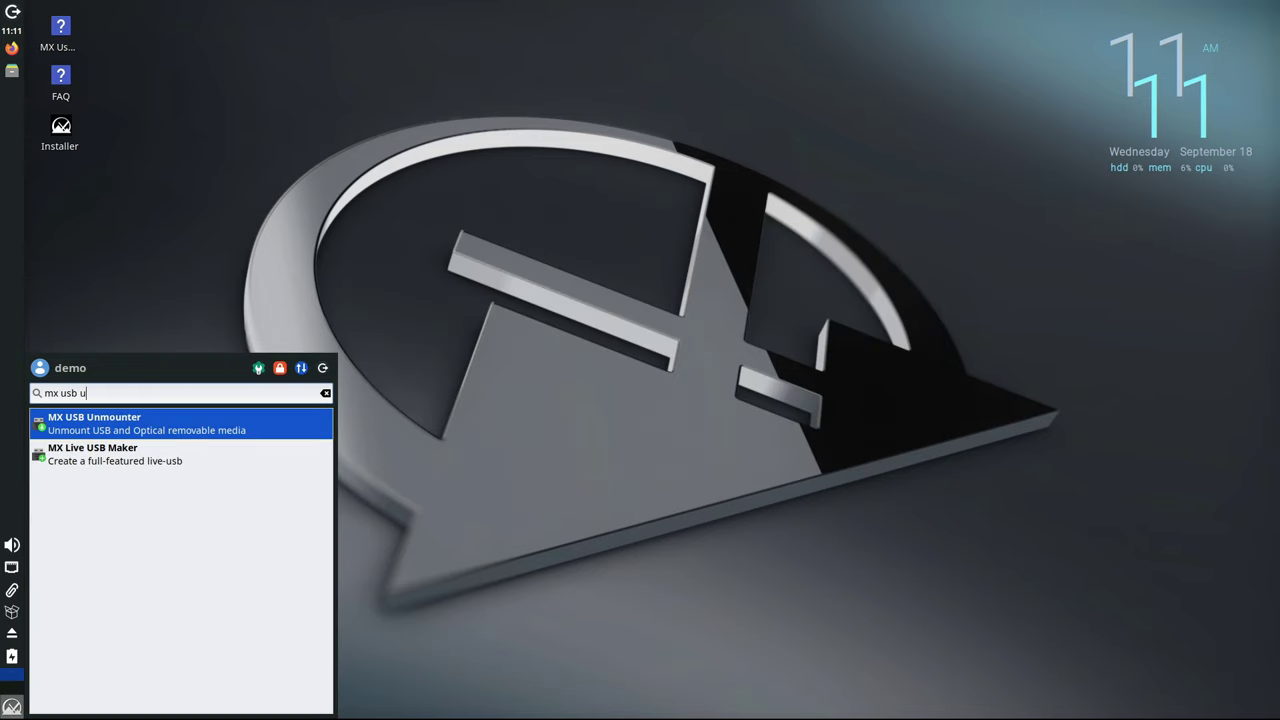
- Search the Whisker Menu for 'mx usb un' to find MX USB Unmounter
{"action": "type", "text": "n"}
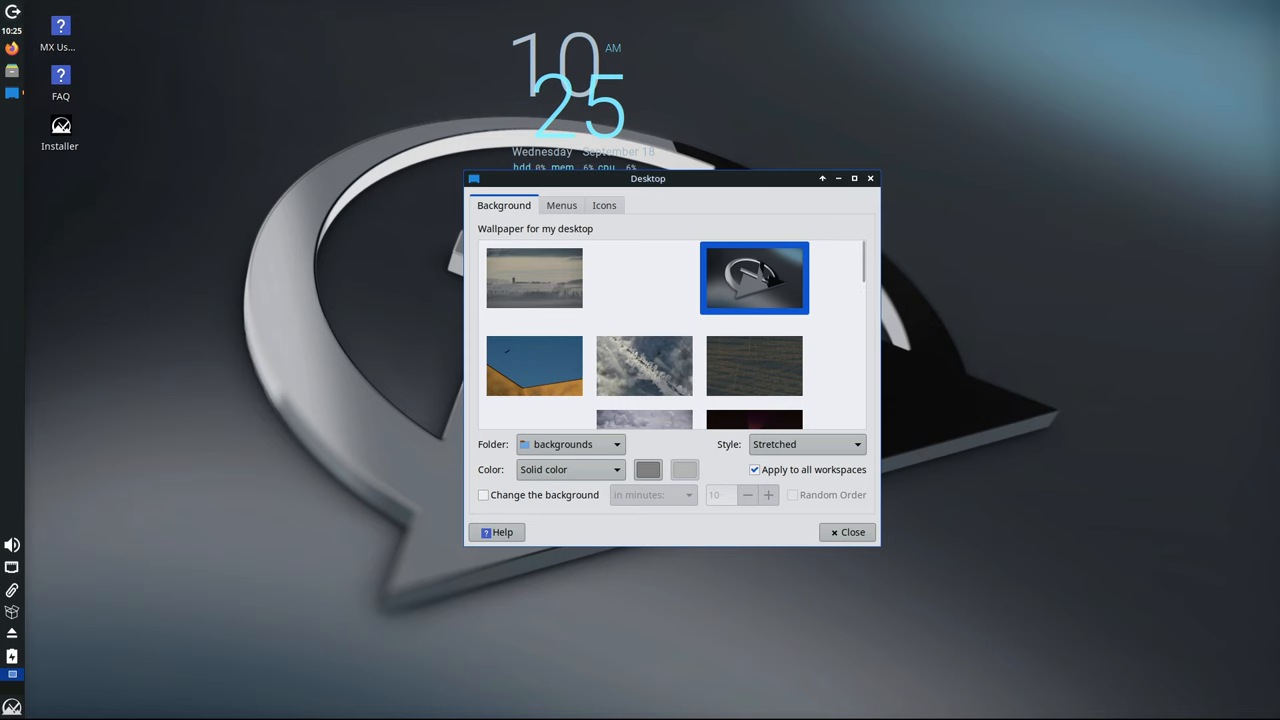
- Browse the wallpaper list, then start the uname command in the terminal
{"action": "scroll", "scroll_direction": "down", "scroll_amount": 3}
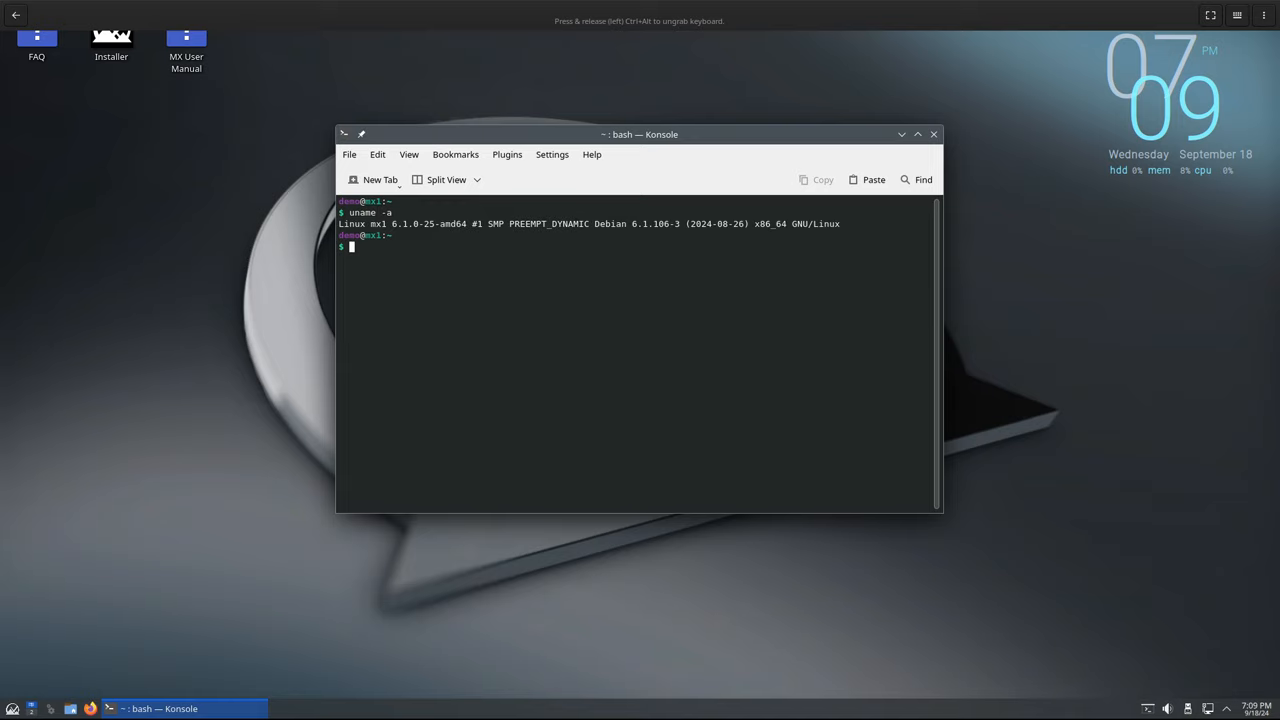
{"action": "type", "text": "uname -a"}
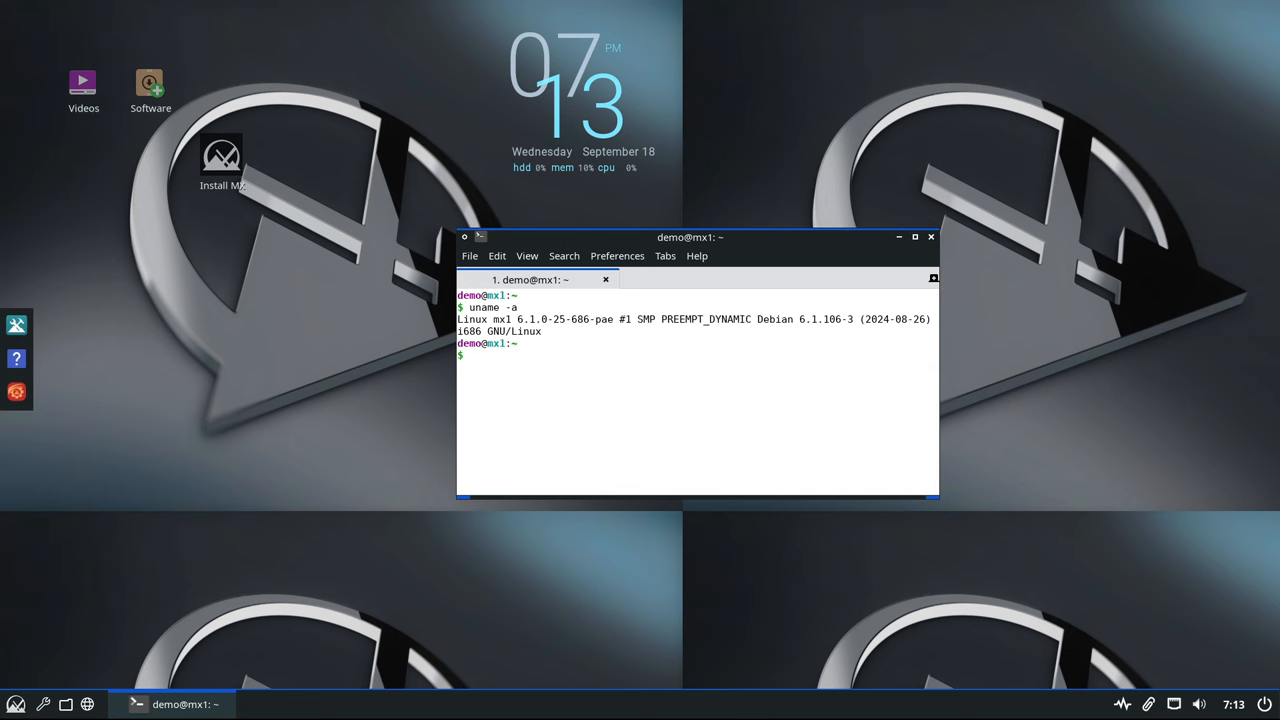
- Run uname -a and uname -r to show kernel 6.1.0-25-686-pae
{"action": "type", "text": "uname -r"}
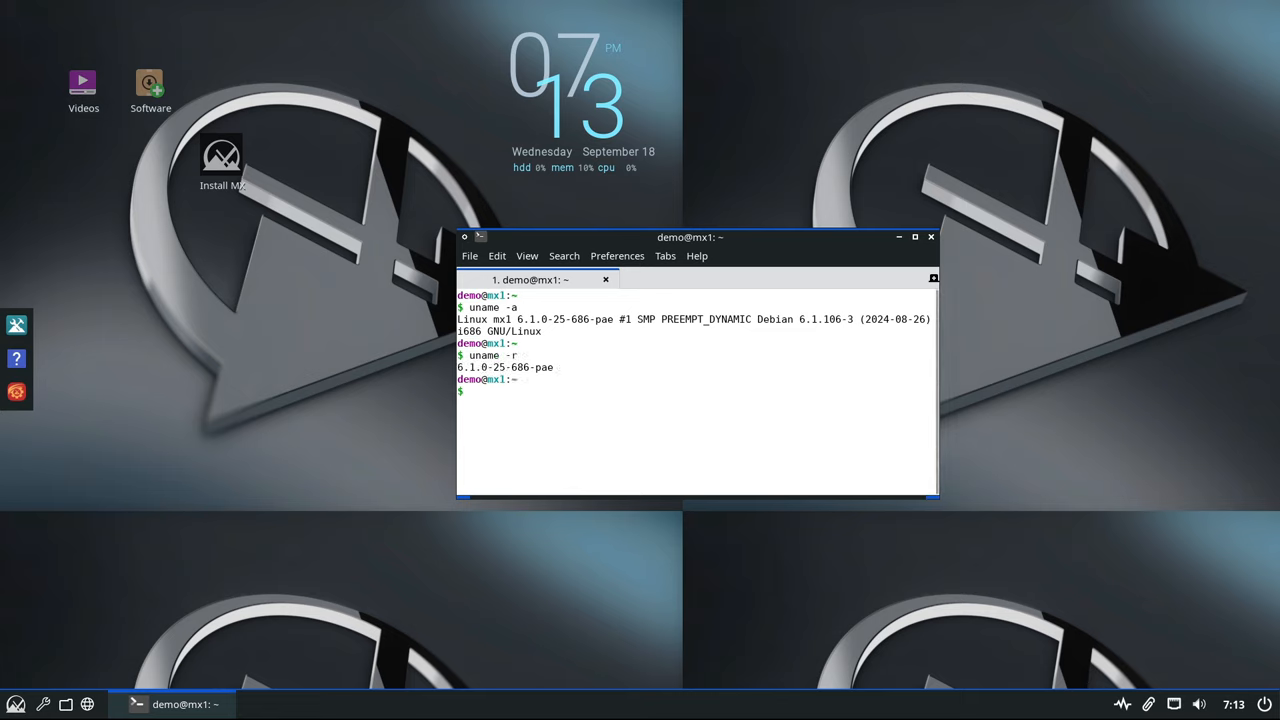
{"action": "double_click", "coordinate": [532, 368]}
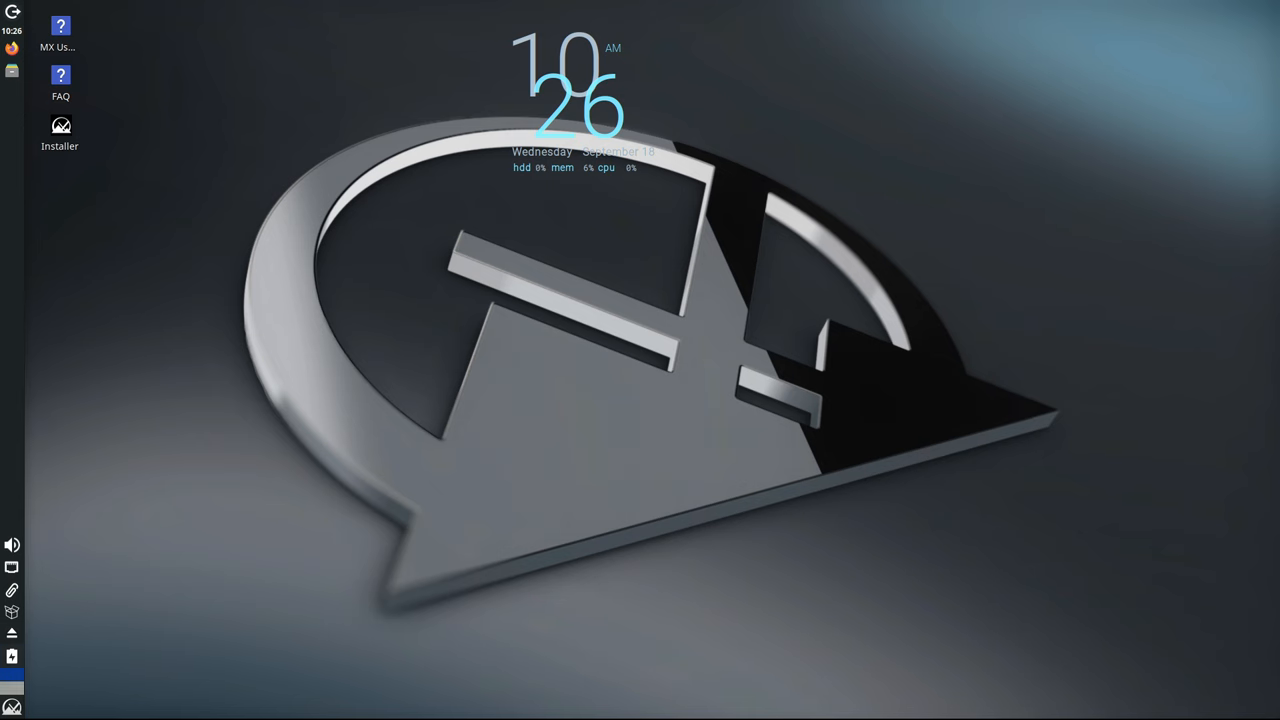
- Launch the Xfce Settings Manager from the Whisker Menu
{"action": "left_click", "coordinate": [12, 704]}
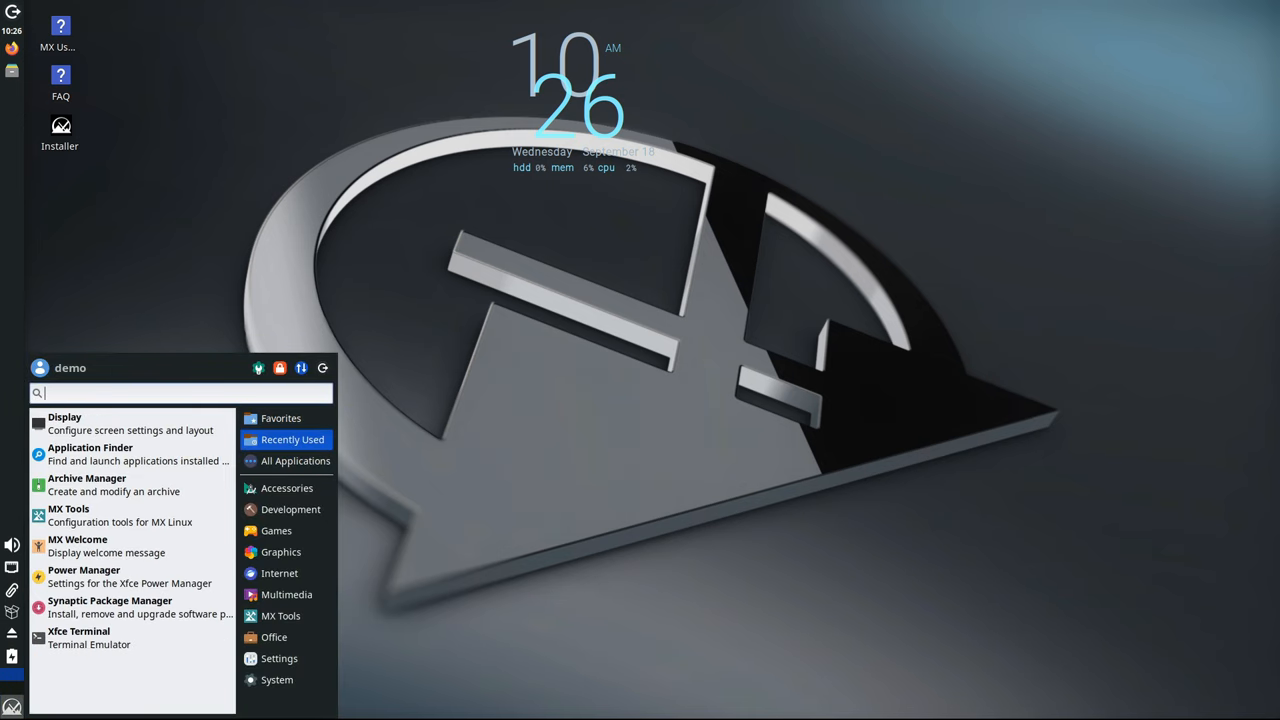
{"action": "left_click", "coordinate": [280, 658]}
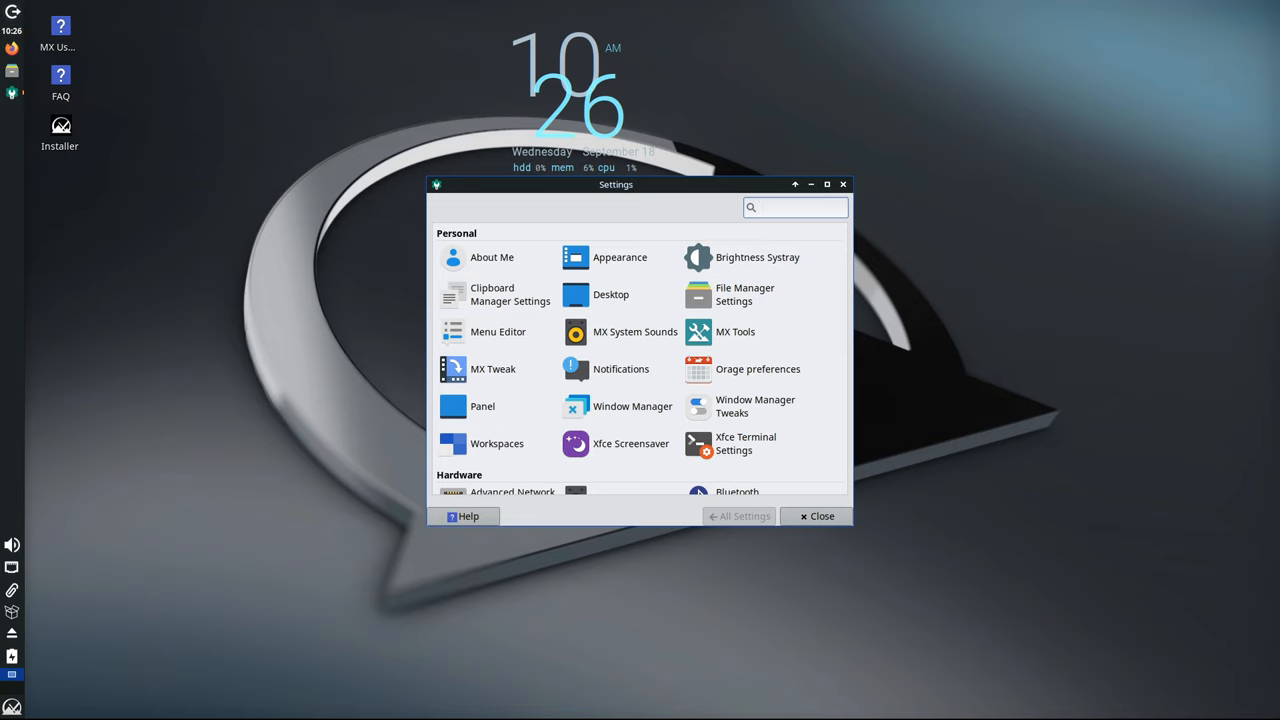
- Widen the Settings Manager window so Personal and Hardware entries span wider rows
{"action": "left_click", "coordinate": [796, 206]}
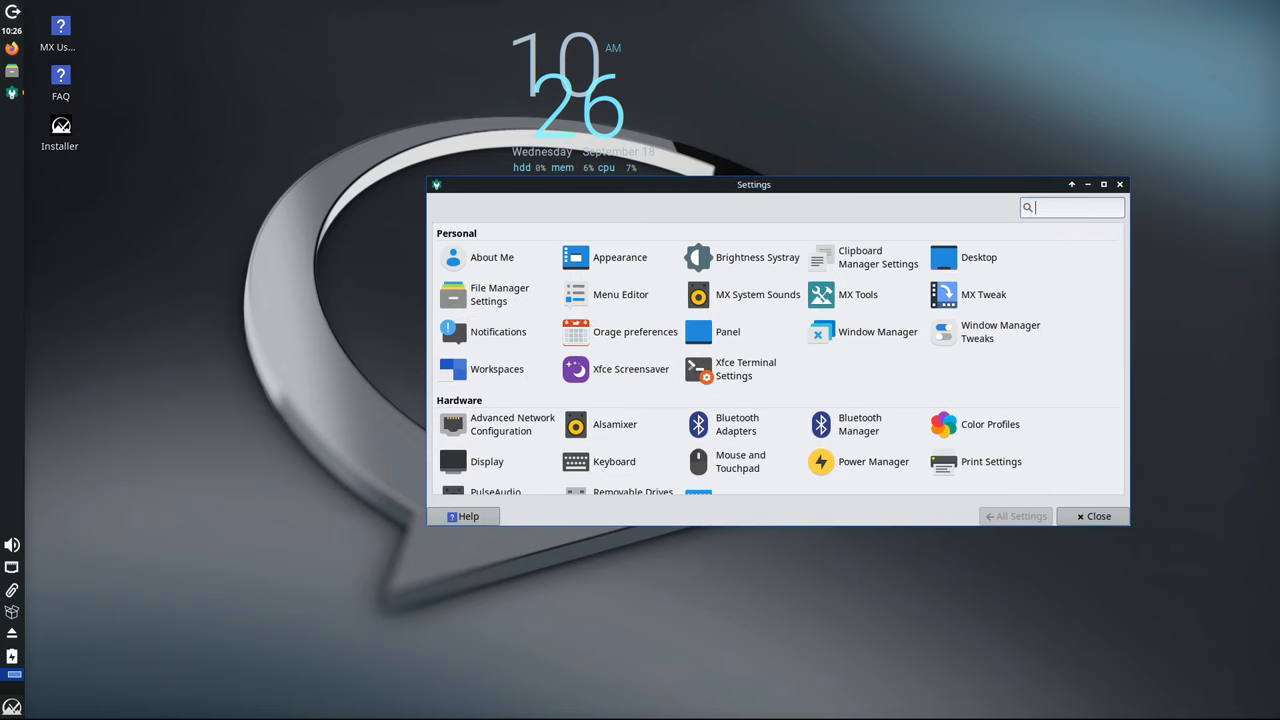
{"action": "left_click_drag", "start_coordinate": [754, 184], "coordinate": [548, 98]}
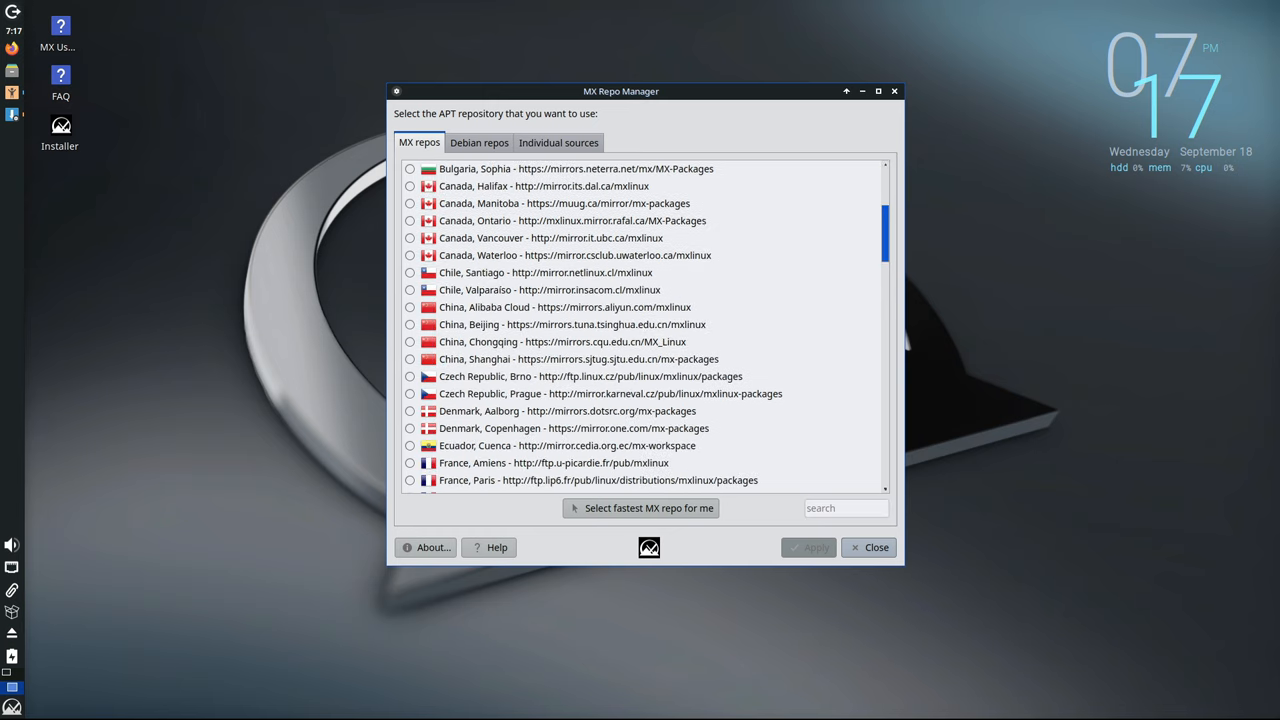
{"action": "left_click", "coordinate": [556, 142]}
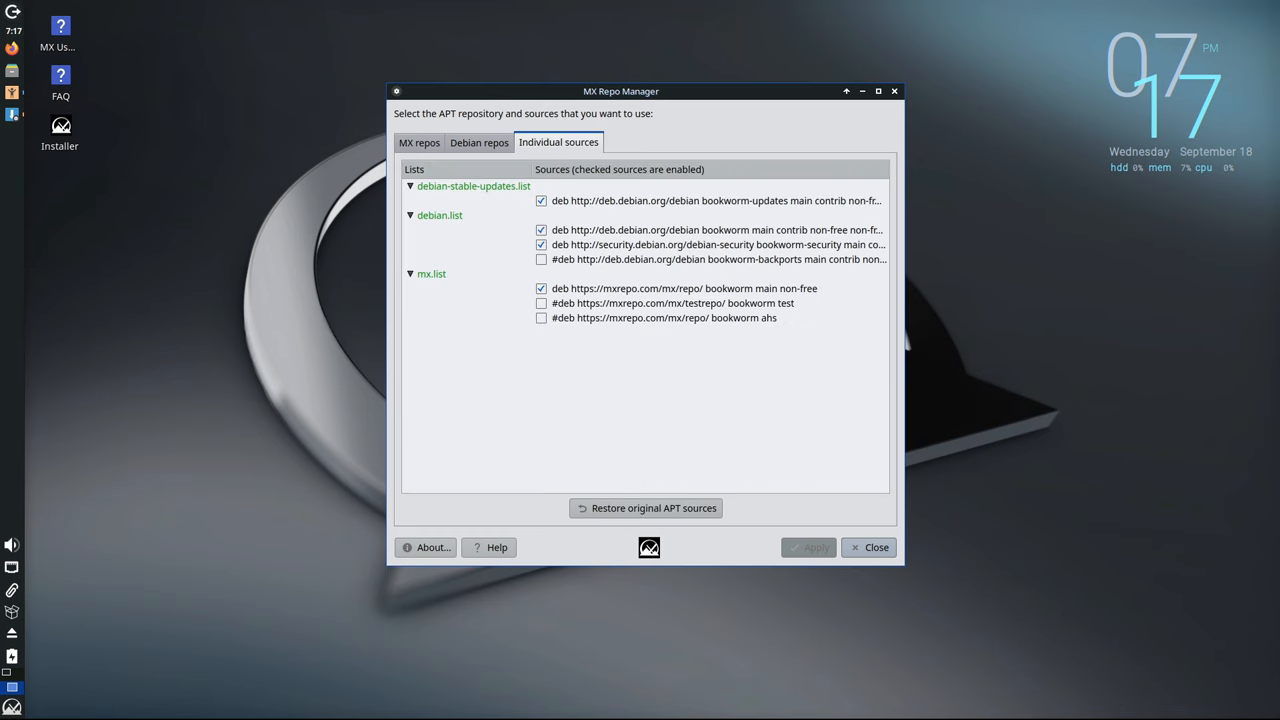
{"action": "left_click", "coordinate": [672, 304]}
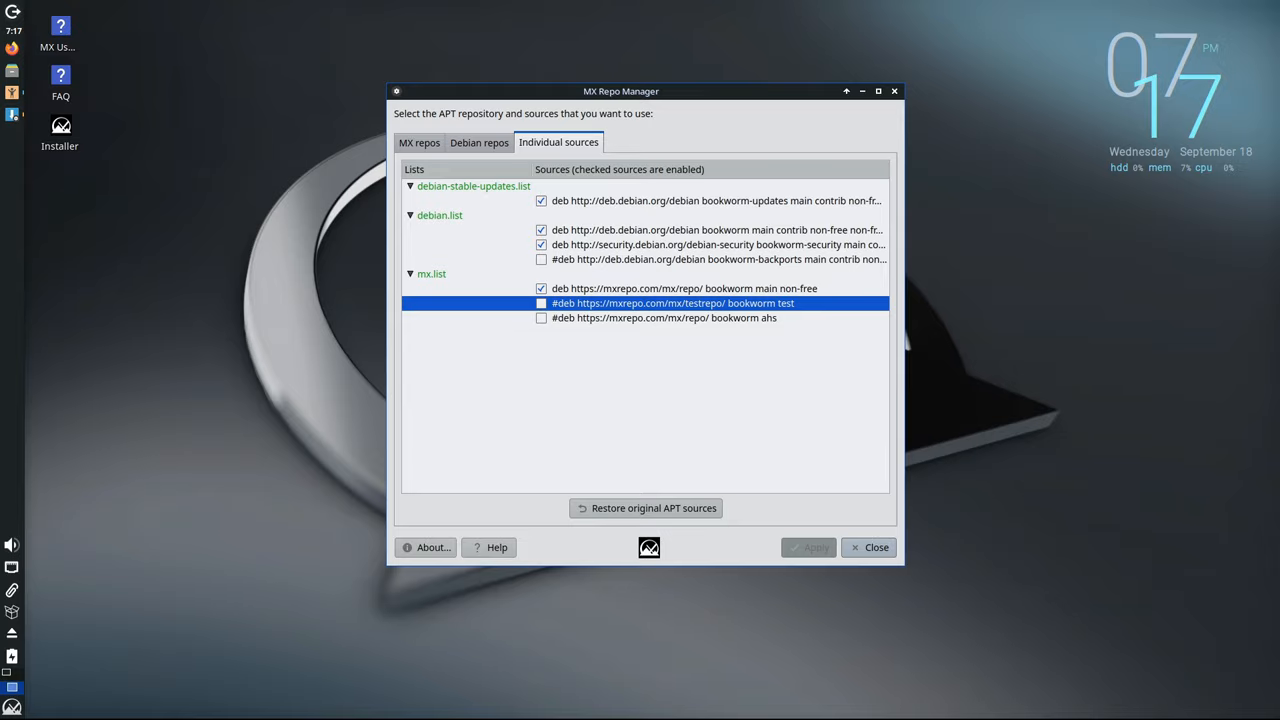
{"action": "left_click", "coordinate": [420, 142]}
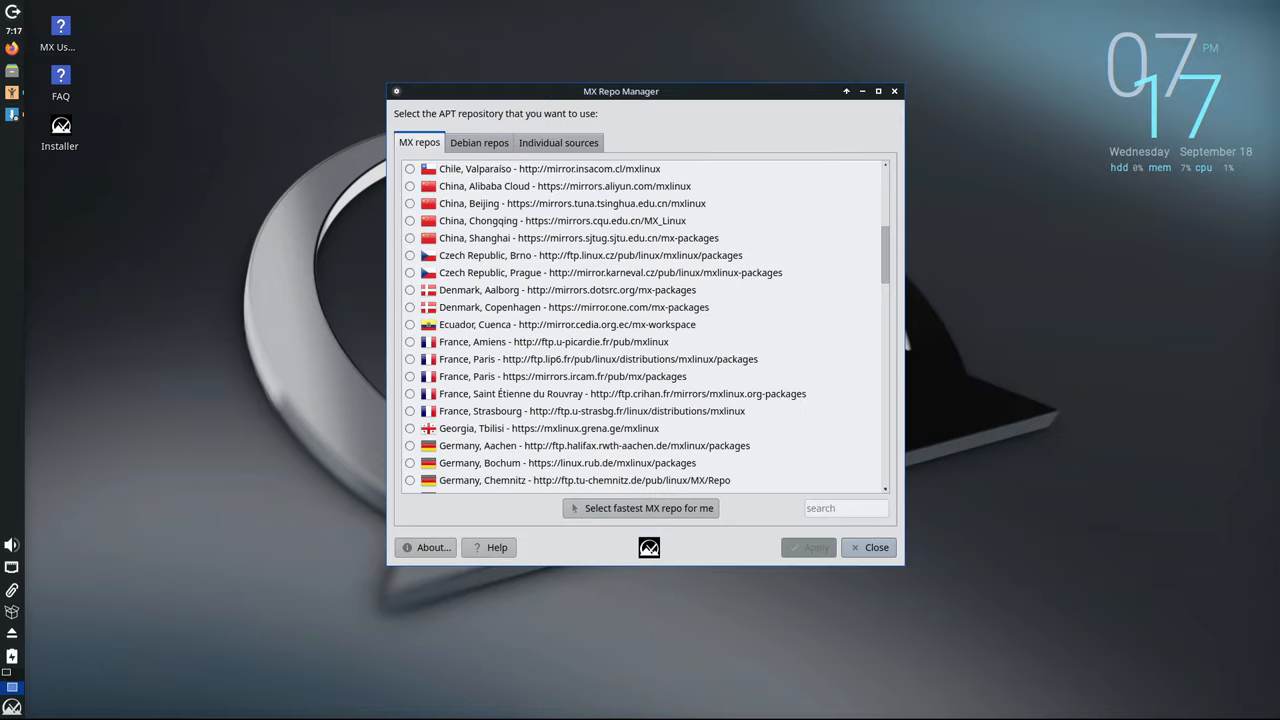
{"action": "scroll", "scroll_direction": "down", "scroll_amount": 3}
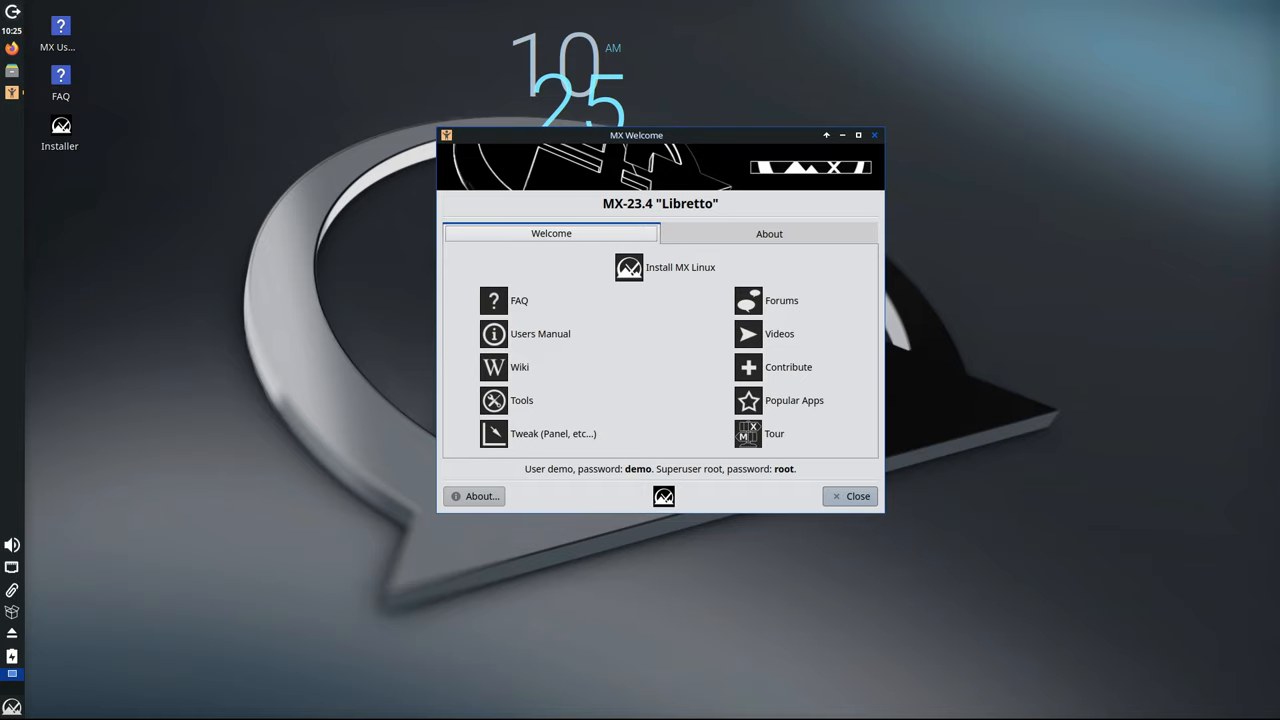
- Close the MX Welcome window, leaving the bare desktop
{"action": "left_click", "coordinate": [850, 496]}
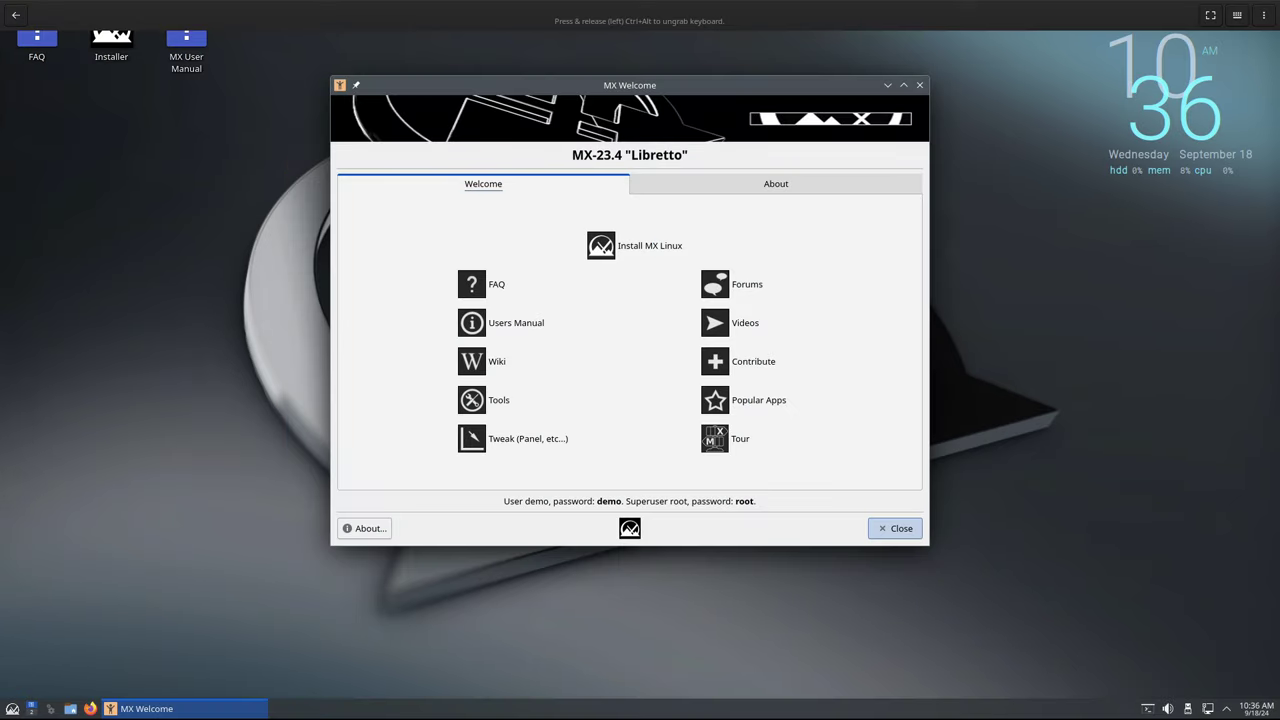
{"action": "mouse_move", "coordinate": [918, 84]}
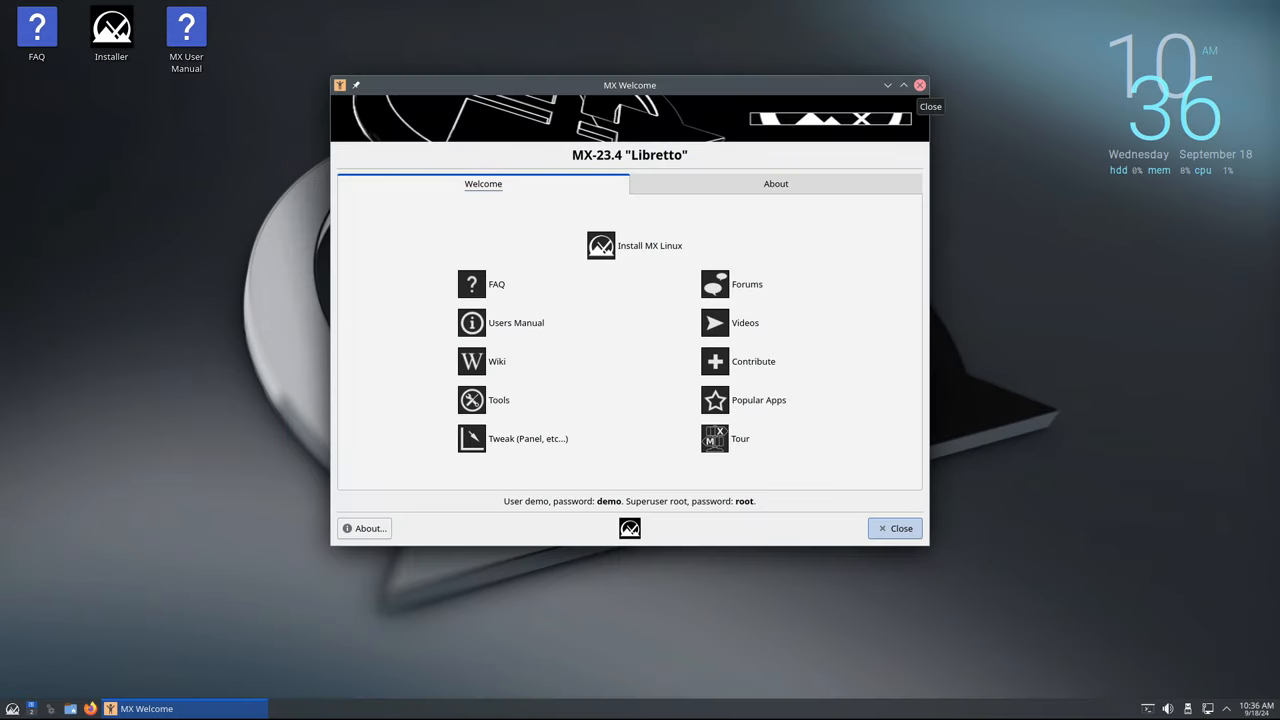
{"action": "left_click", "coordinate": [896, 528]}
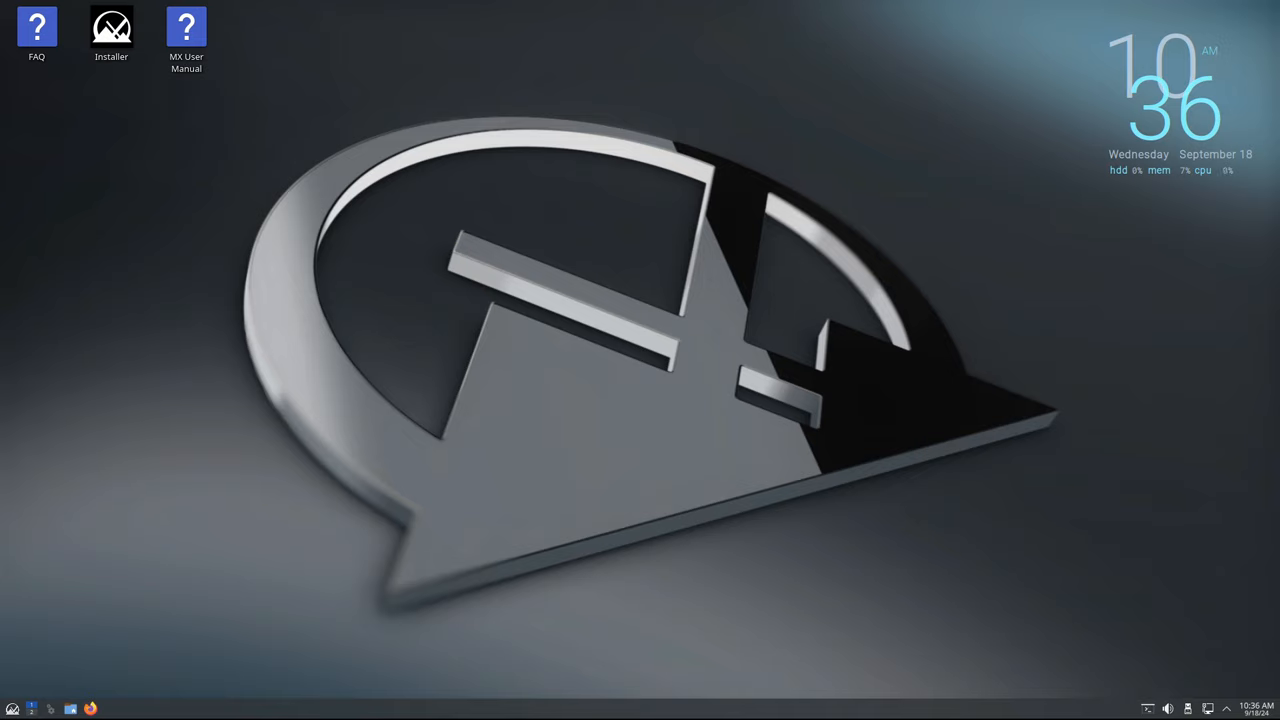